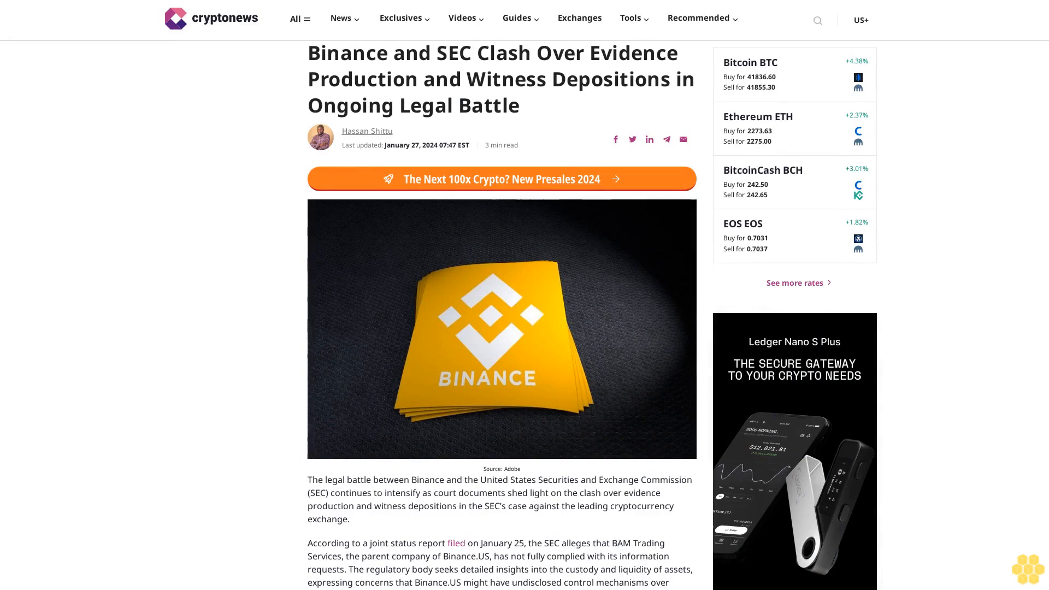
scroll(down, 3)
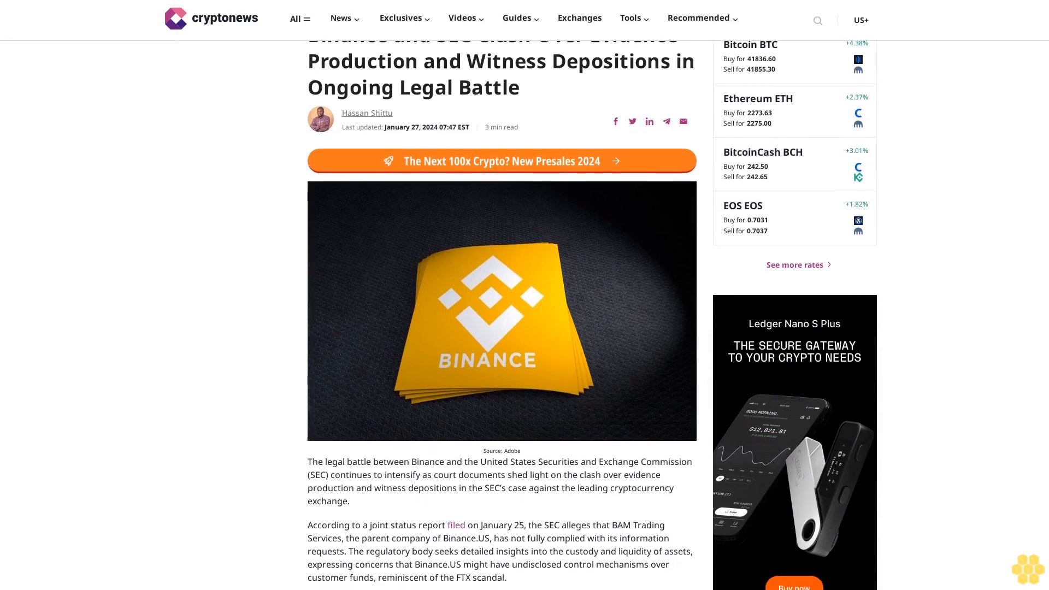
scroll(down, 3)
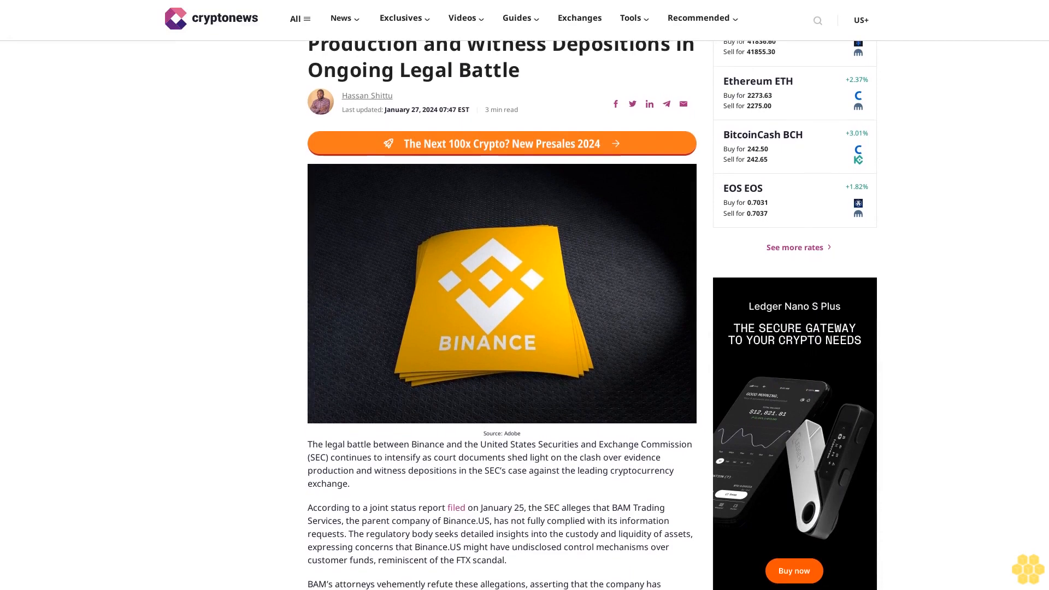
scroll(down, 3)
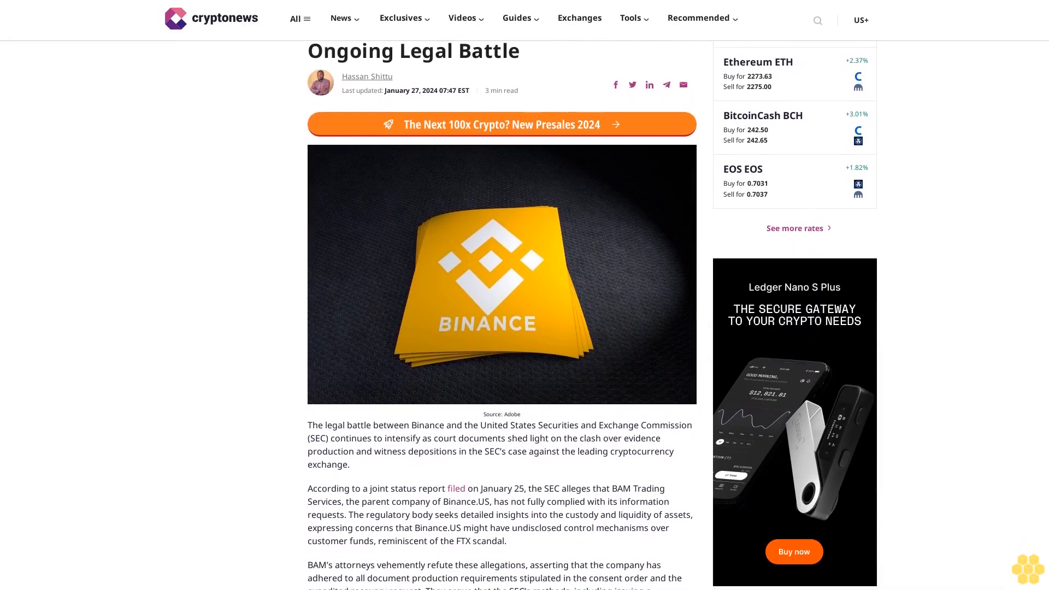
scroll(down, 3)
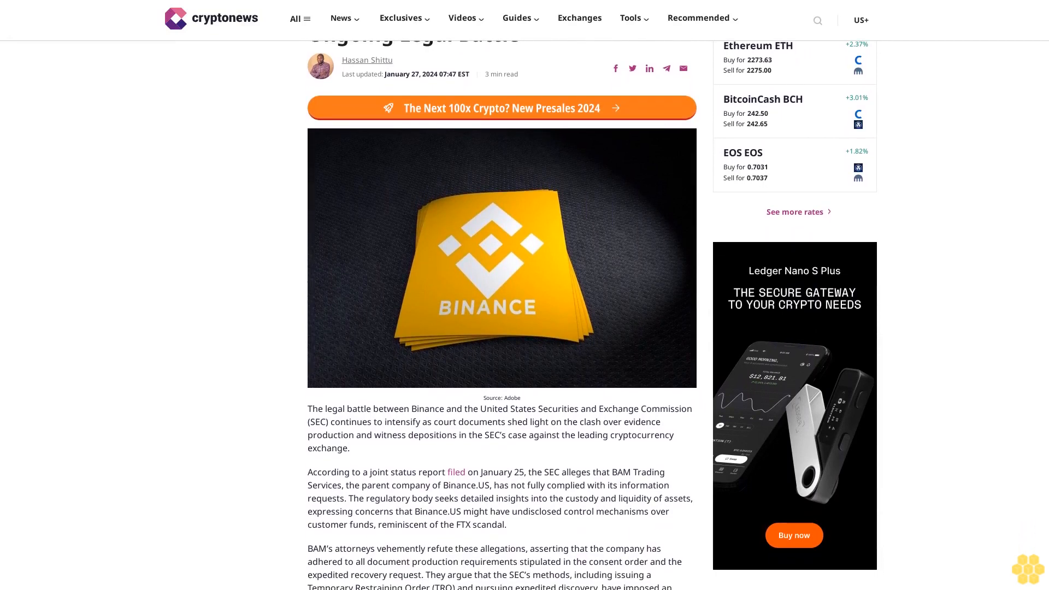
scroll(down, 3)
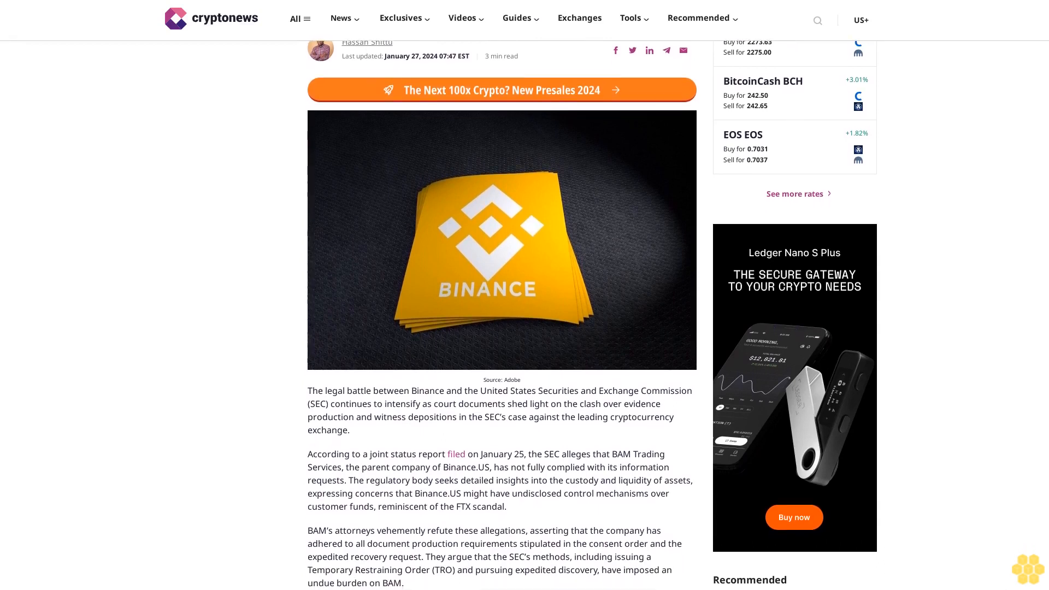
scroll(down, 3)
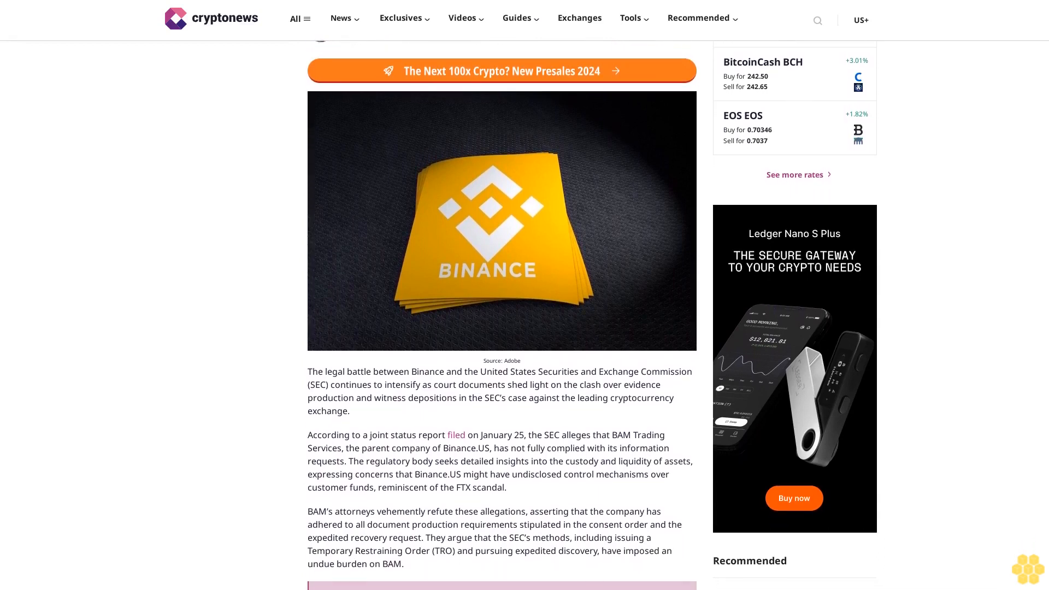
scroll(down, 3)
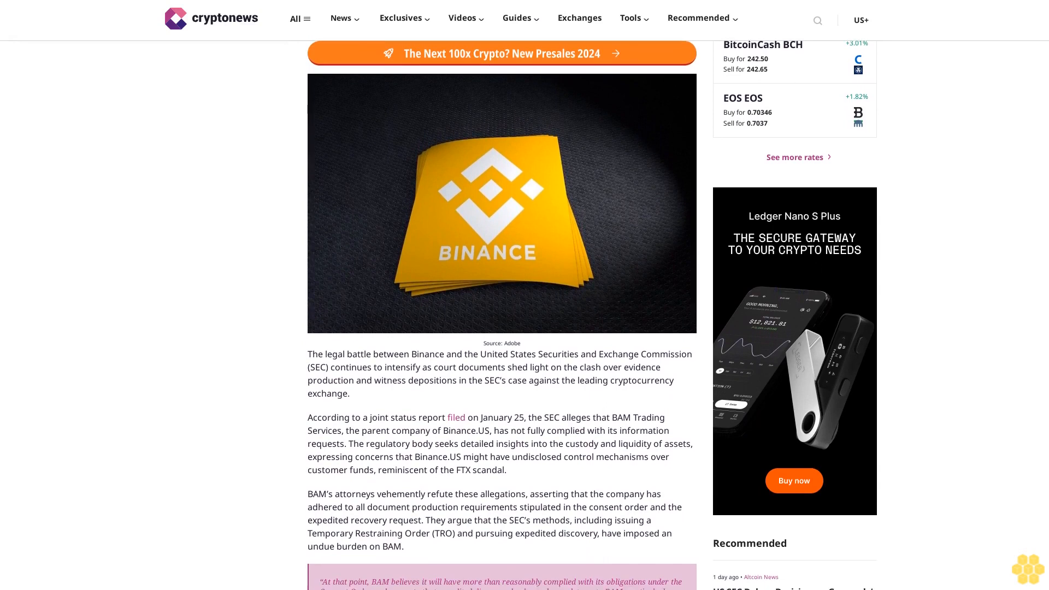
scroll(down, 3)
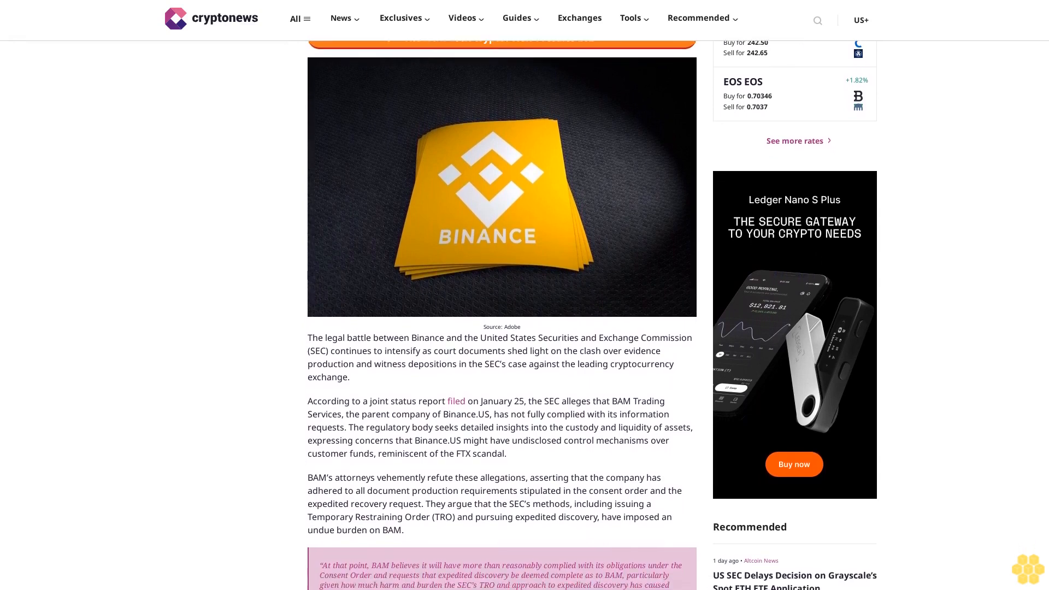
scroll(down, 3)
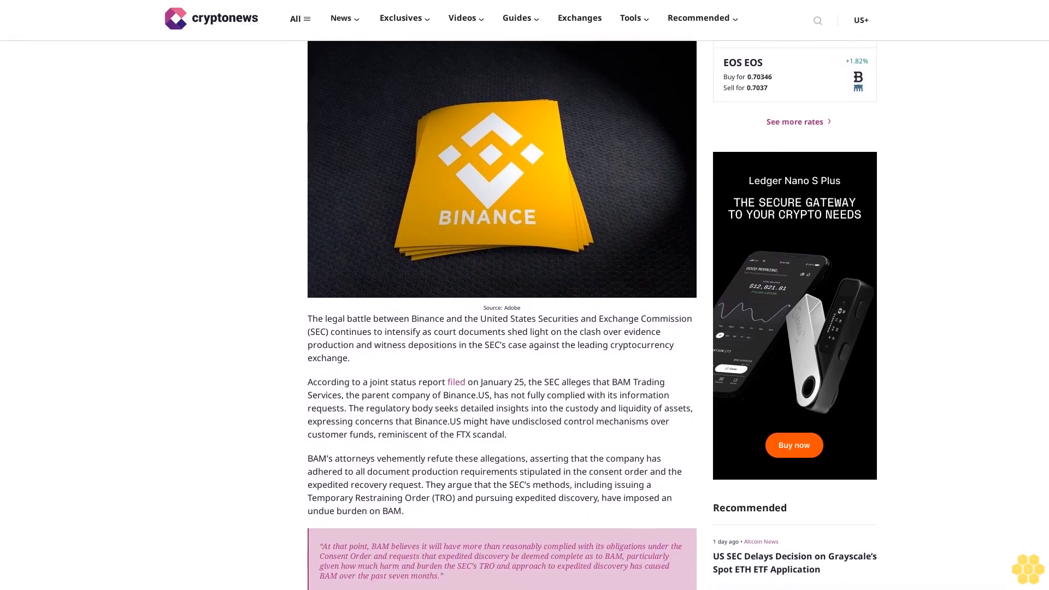
scroll(down, 3)
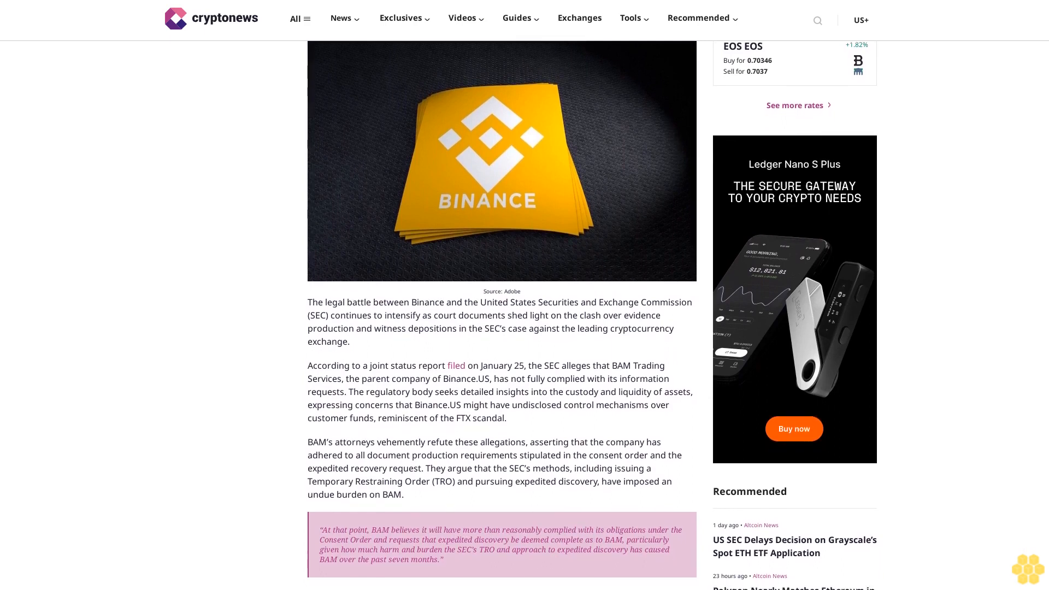
scroll(down, 3)
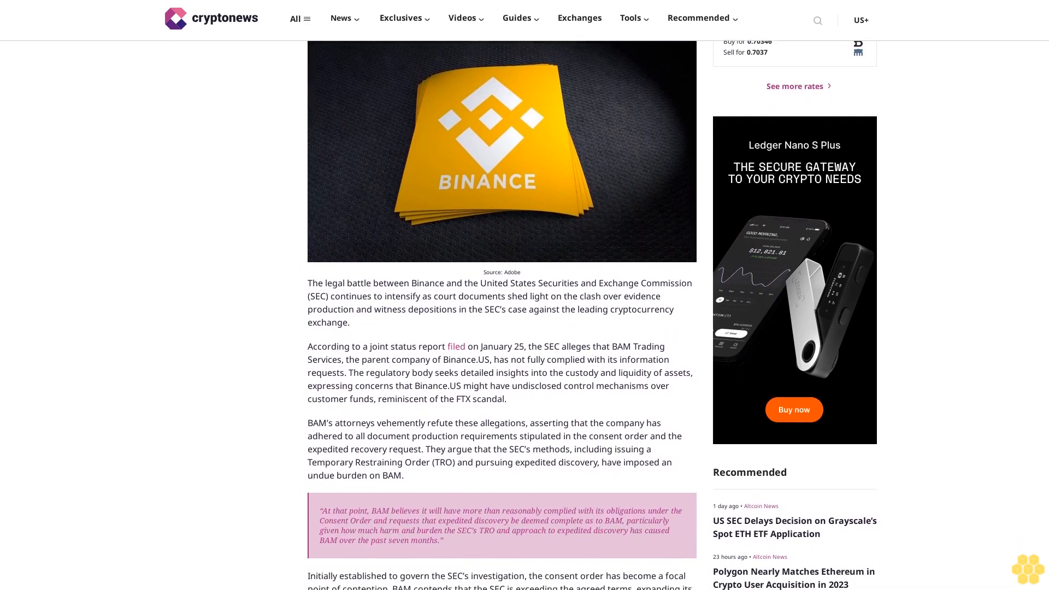
scroll(down, 3)
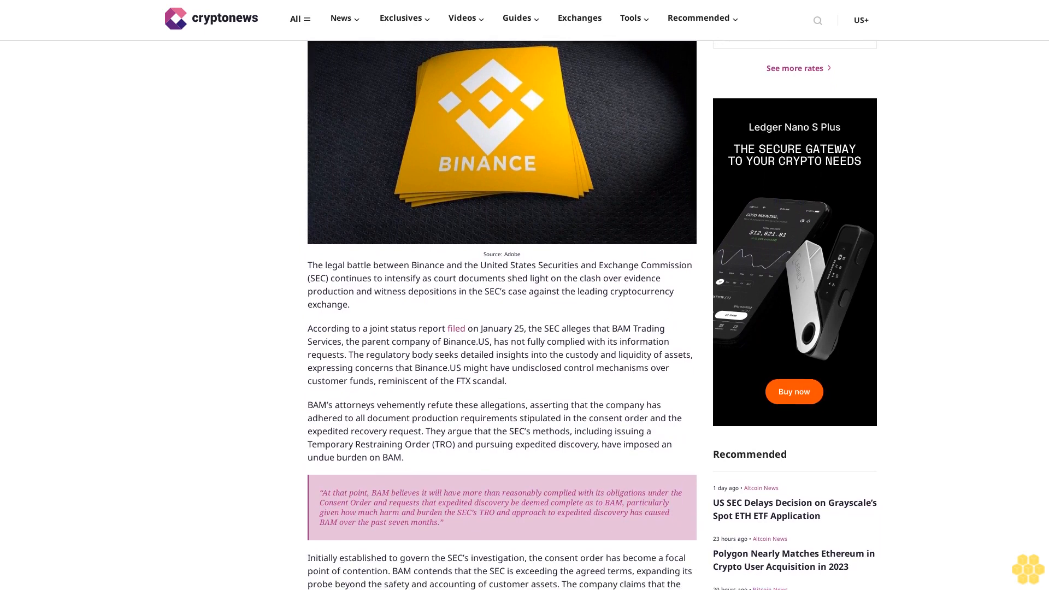
scroll(down, 3)
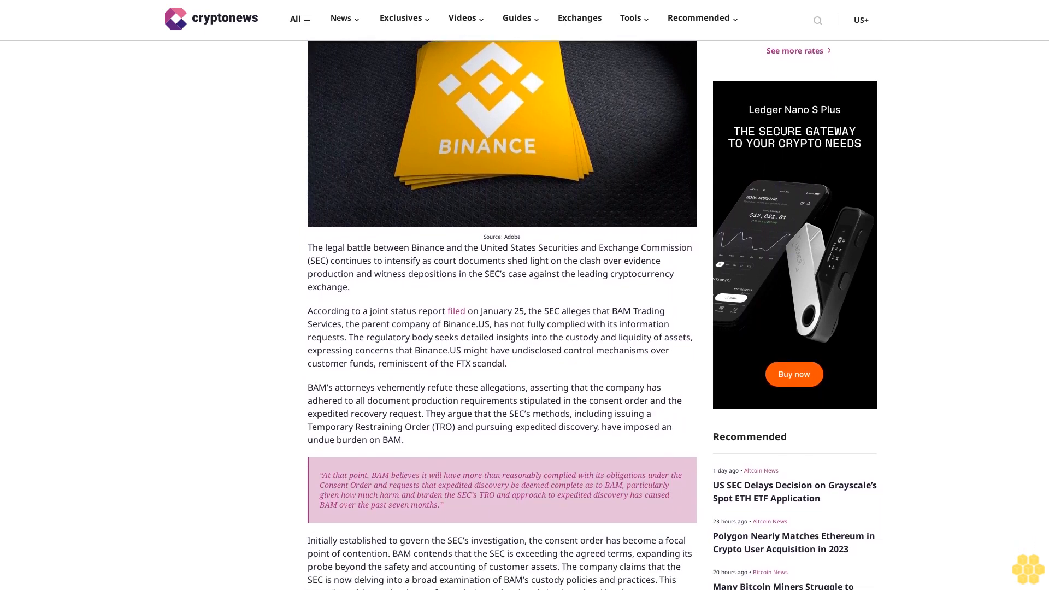
scroll(down, 3)
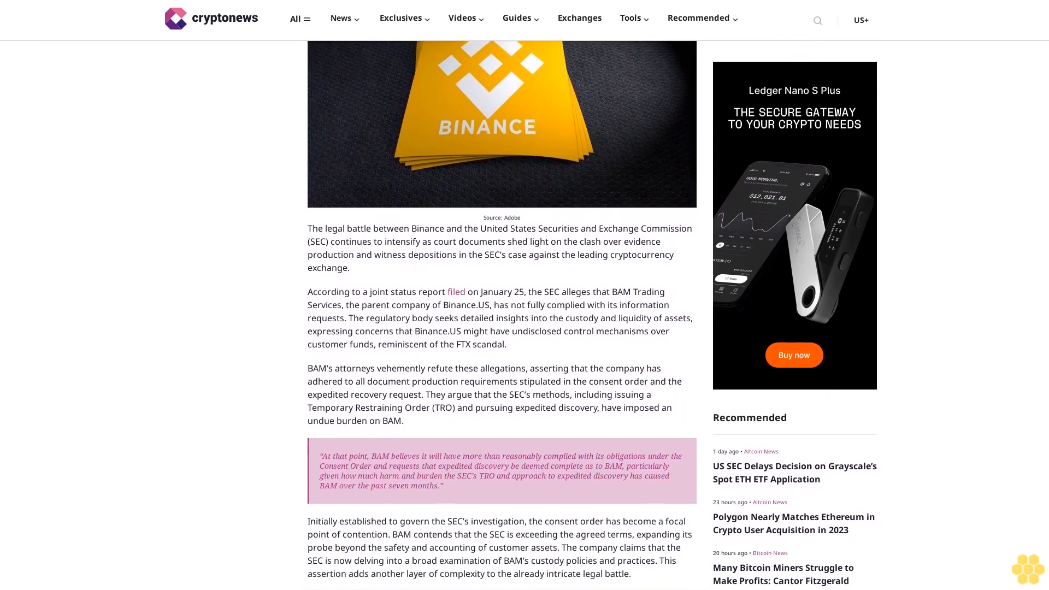
scroll(down, 3)
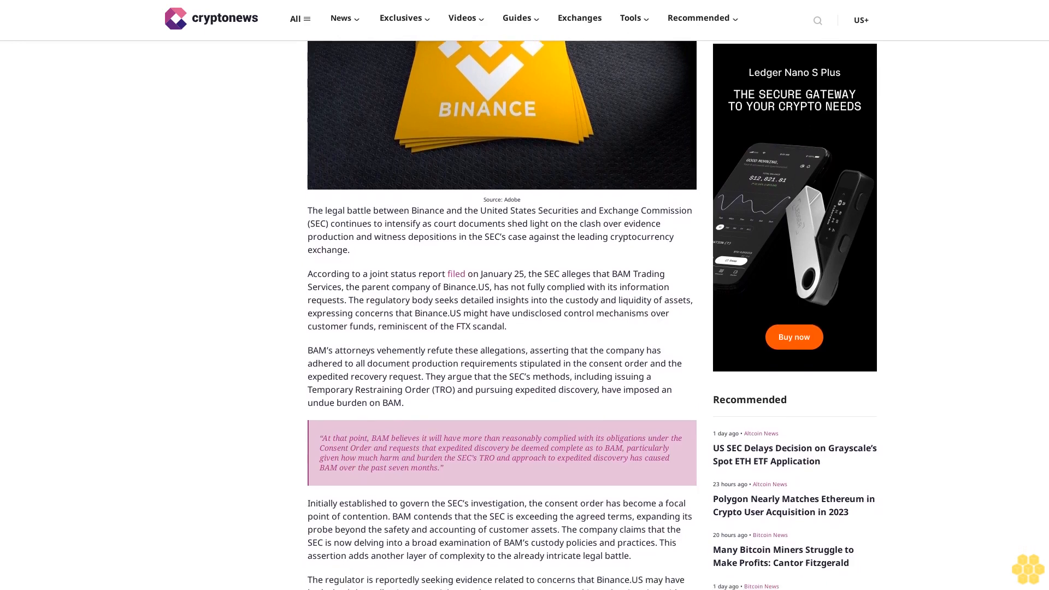
scroll(down, 3)
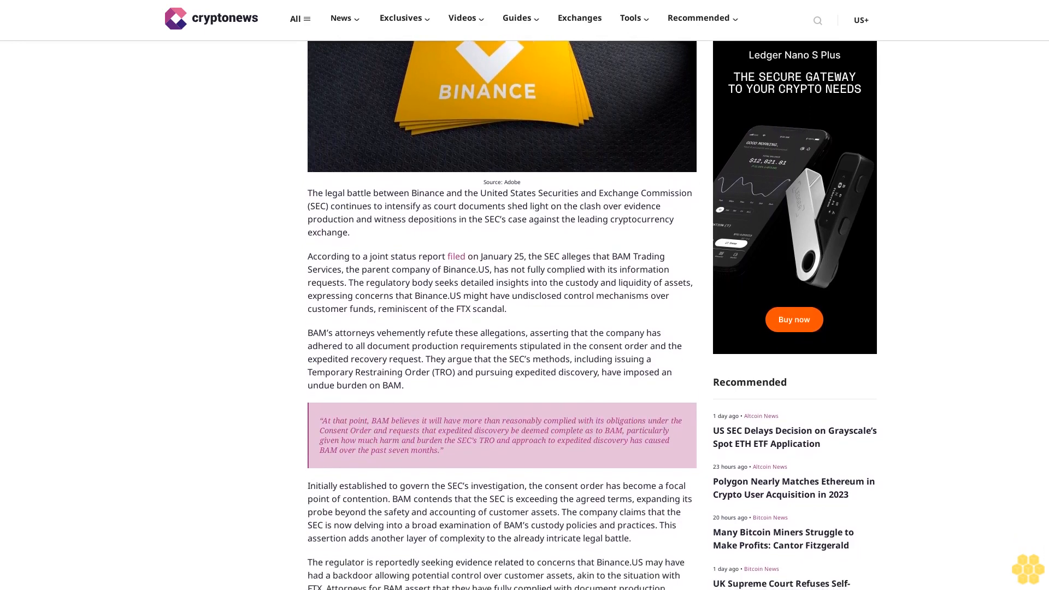
scroll(down, 3)
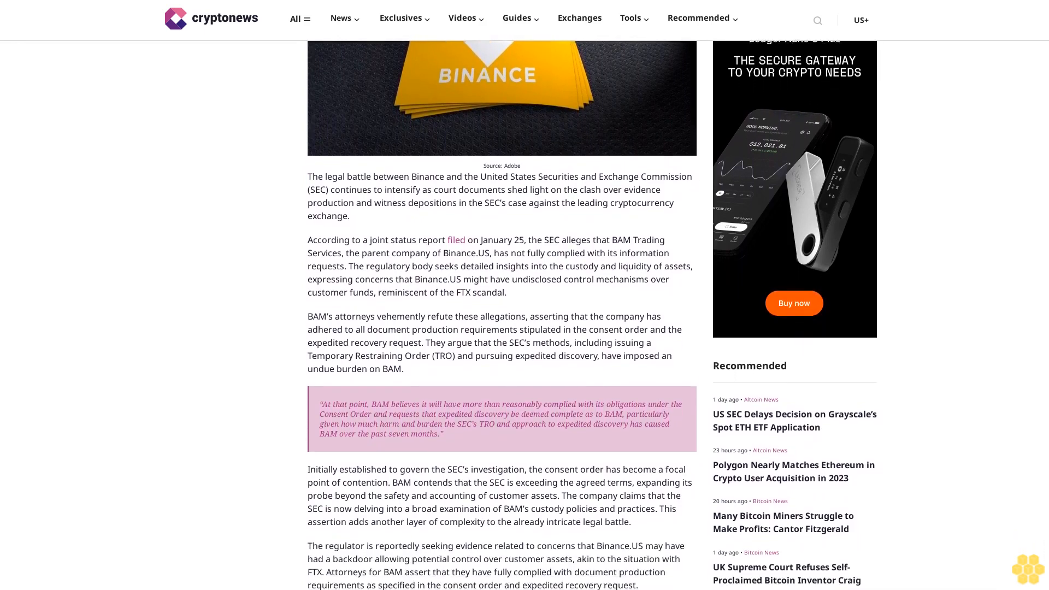
scroll(down, 3)
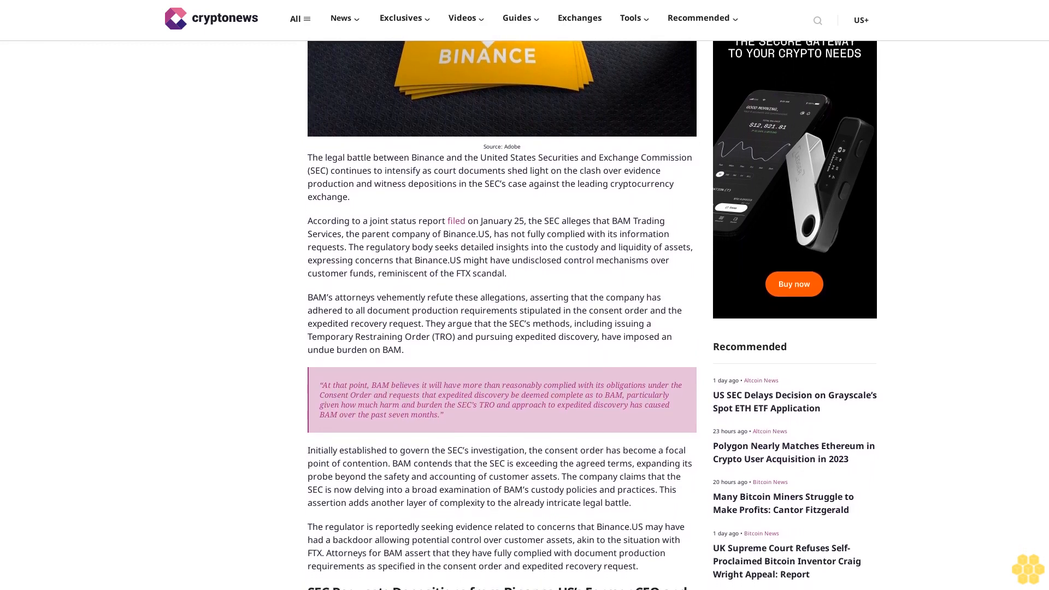
scroll(down, 3)
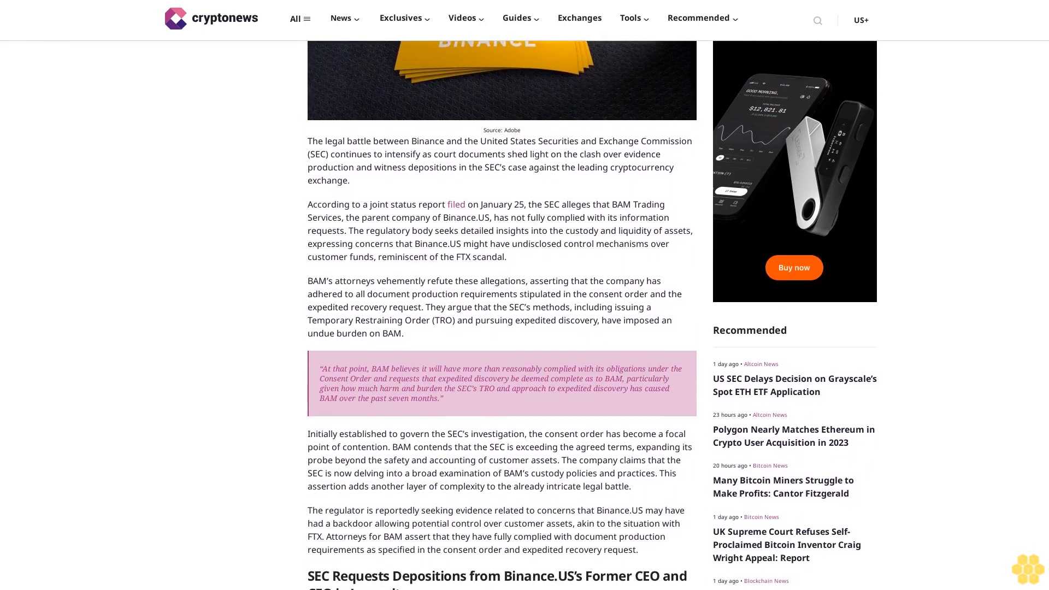
scroll(down, 3)
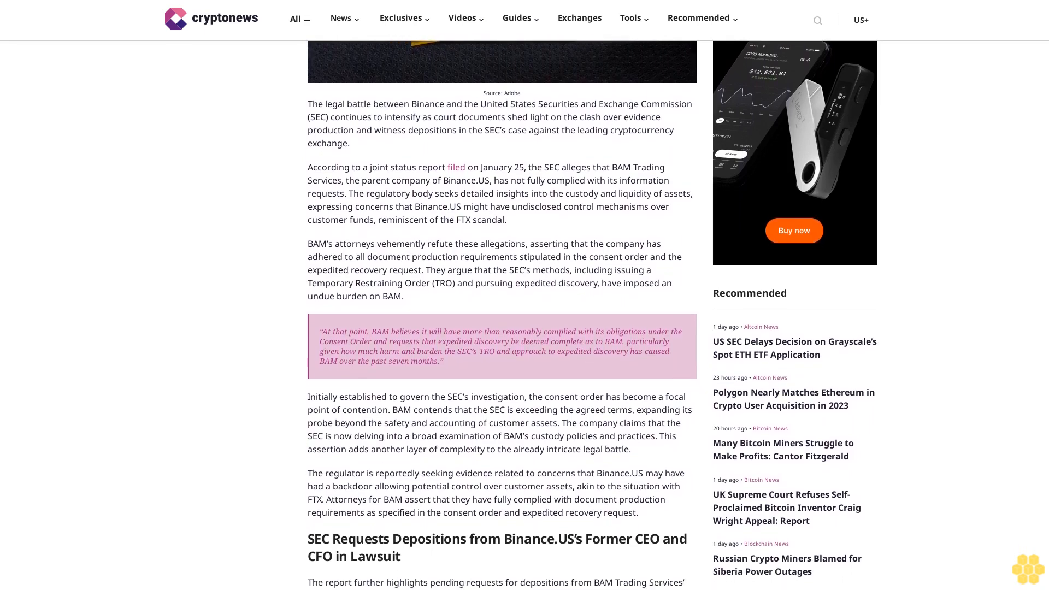
scroll(down, 3)
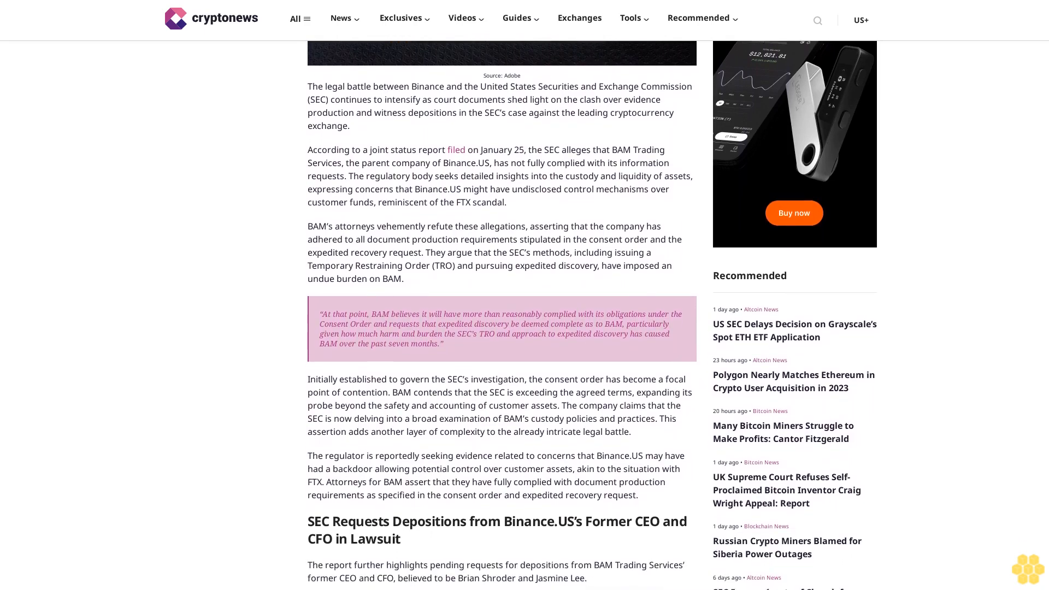
scroll(down, 3)
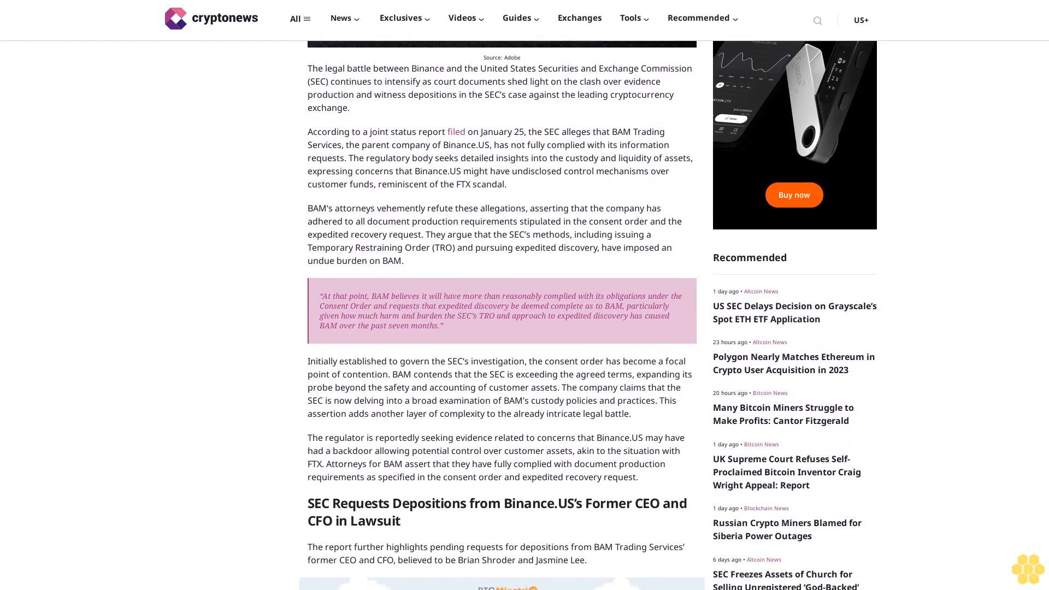
scroll(down, 3)
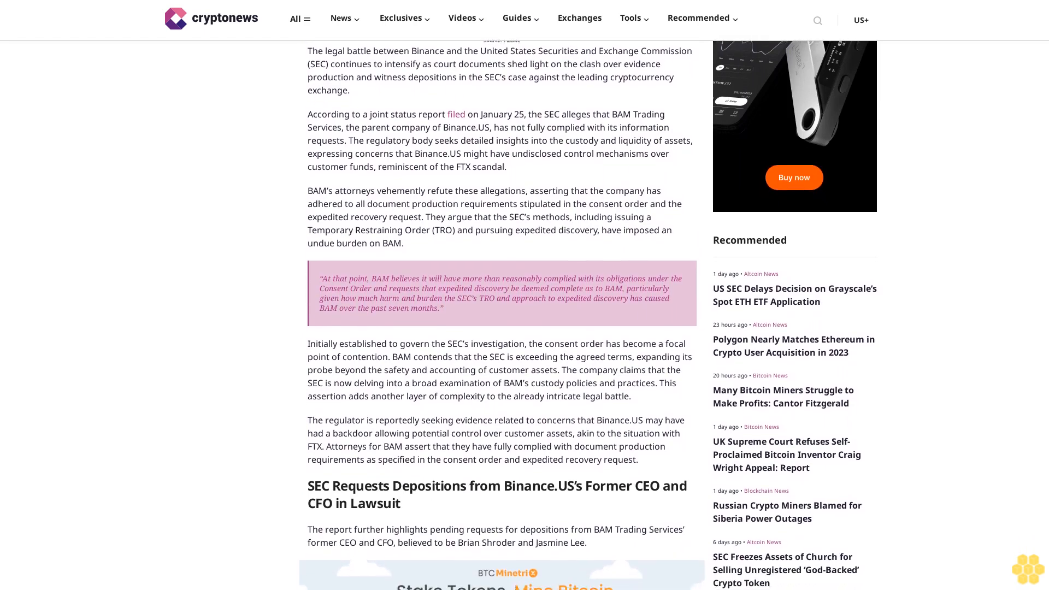
scroll(down, 3)
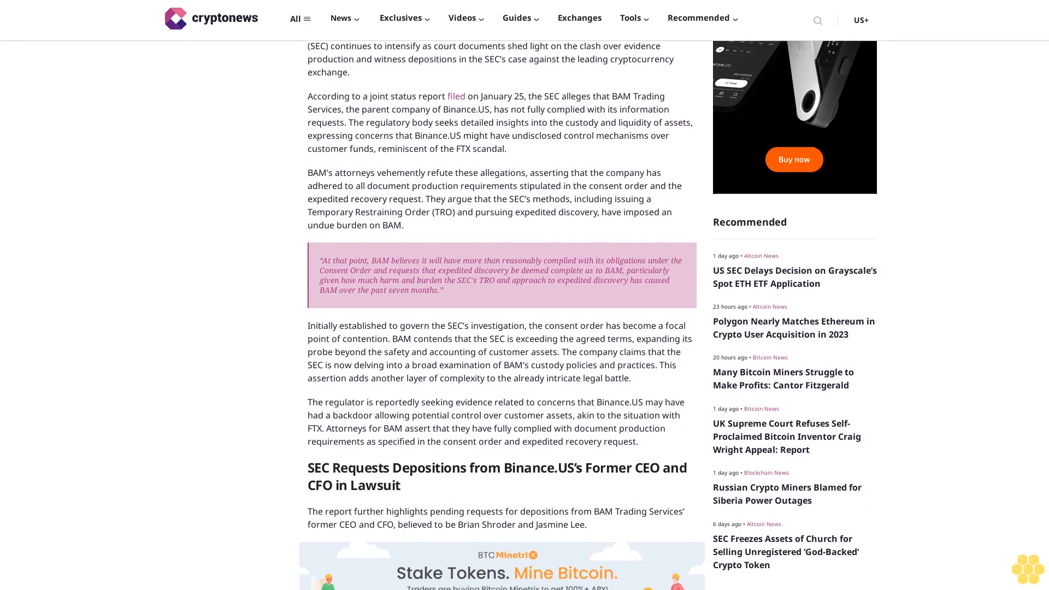
scroll(down, 3)
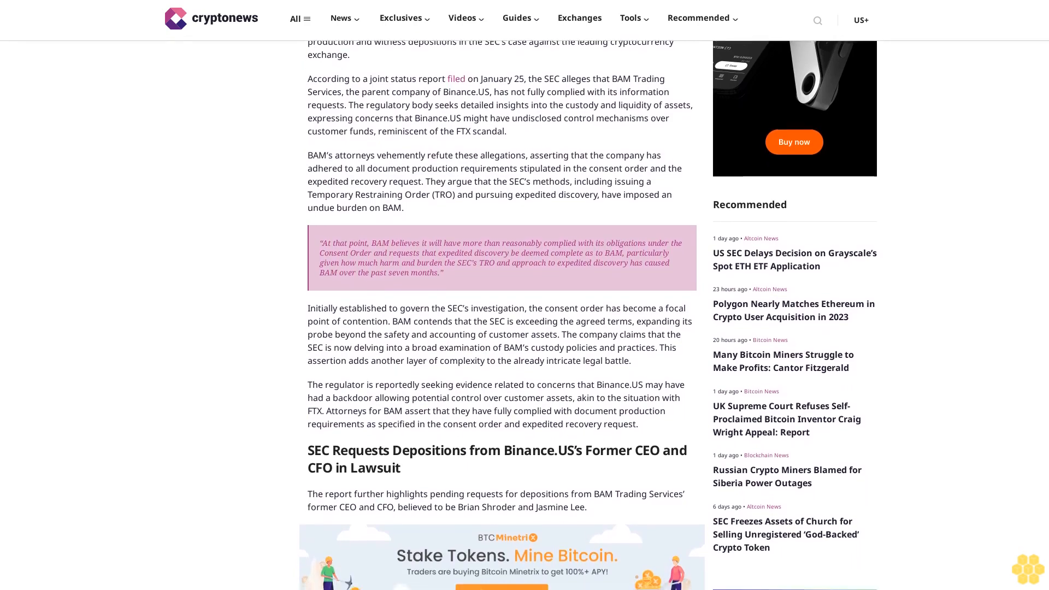
scroll(down, 3)
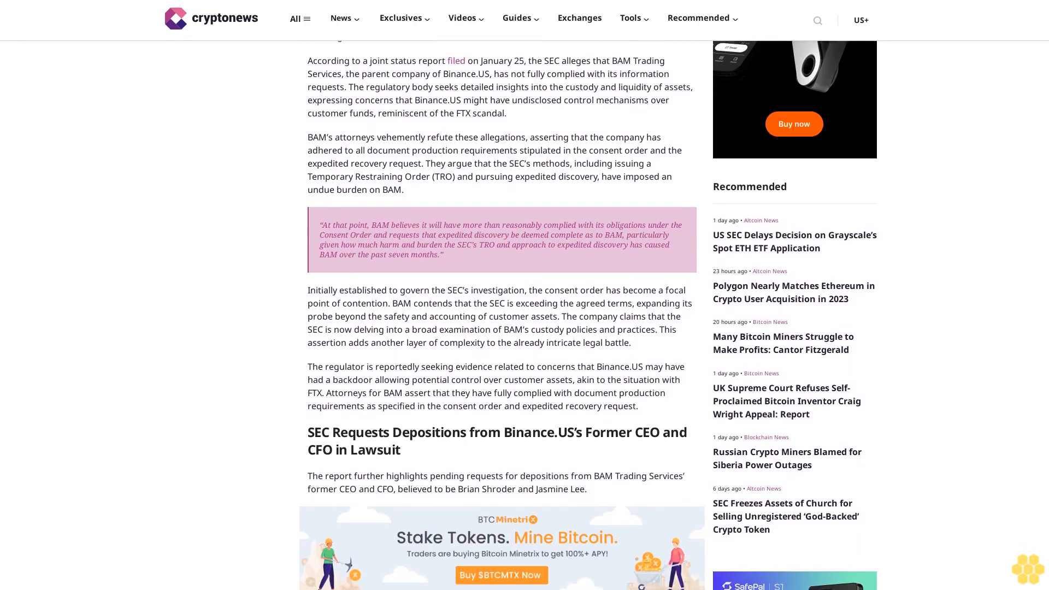
scroll(down, 3)
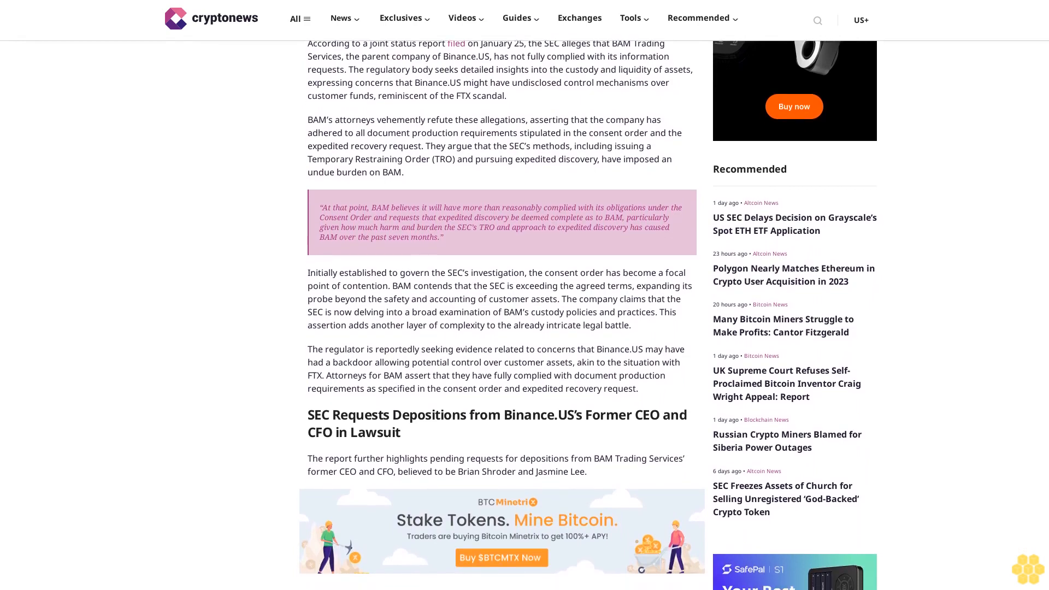
scroll(down, 3)
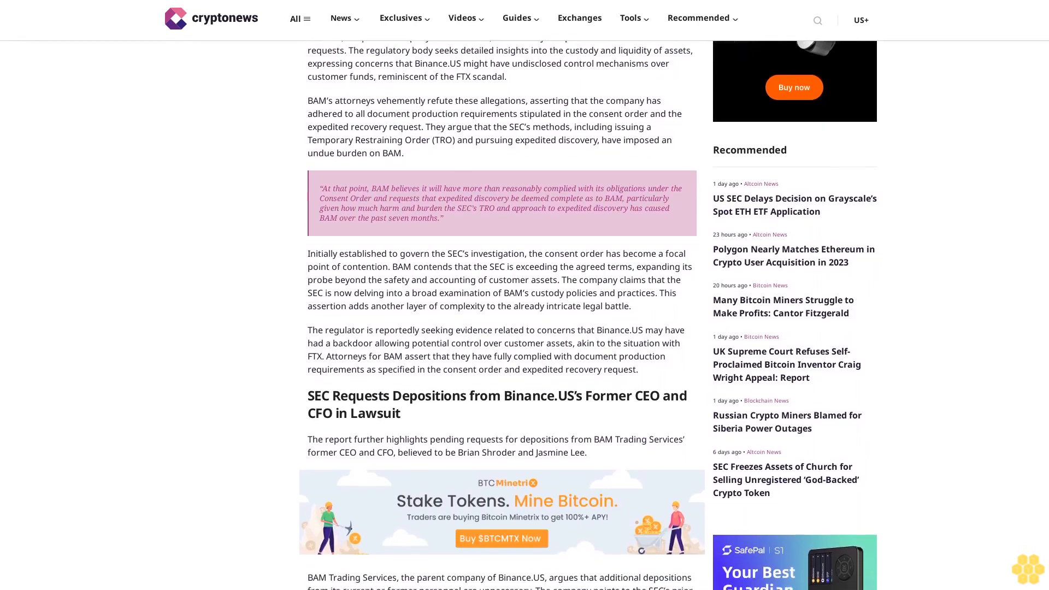
scroll(down, 3)
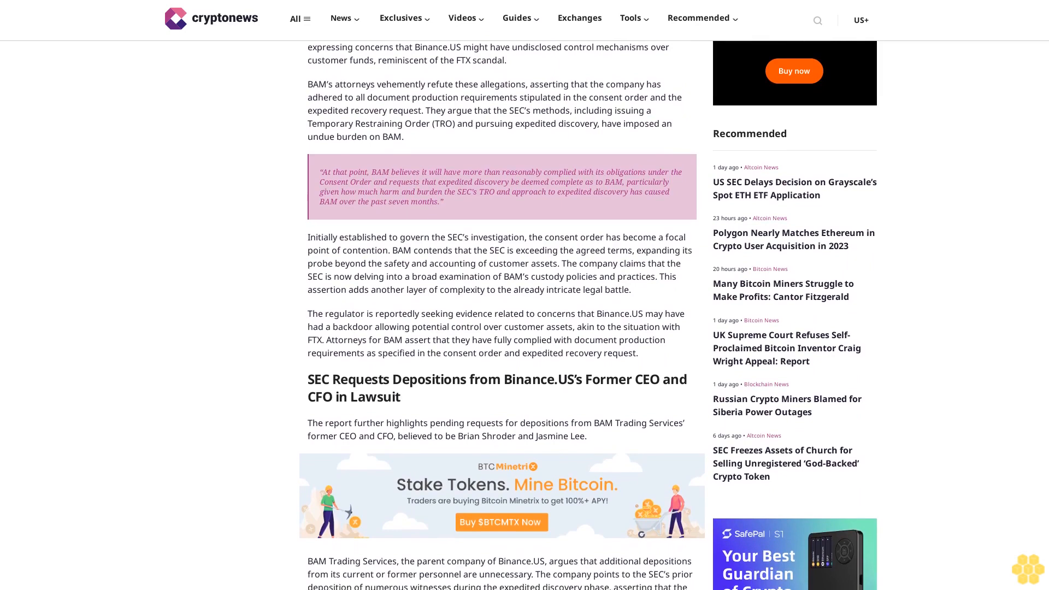
scroll(down, 3)
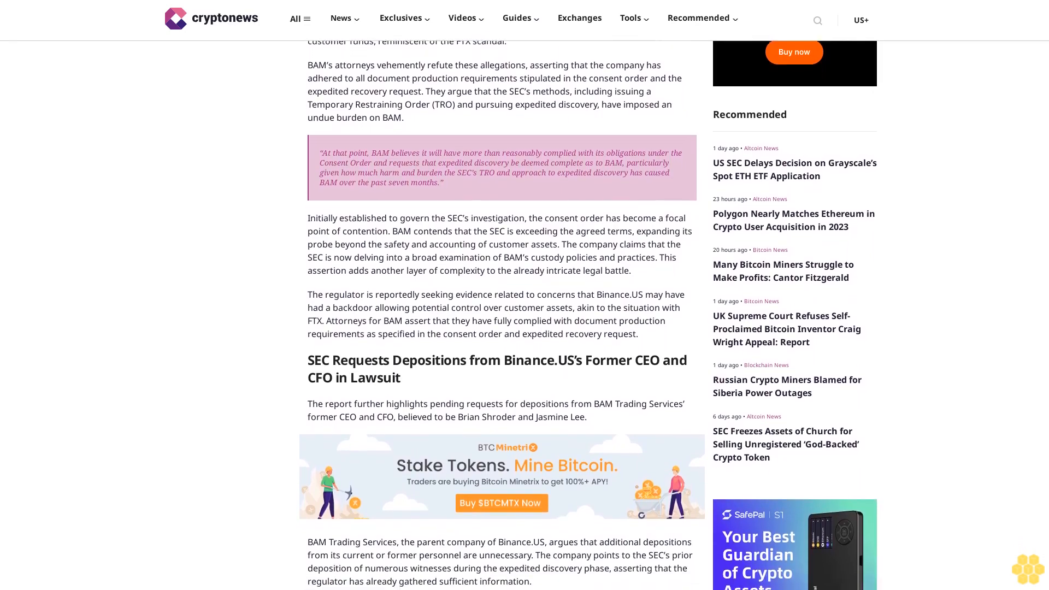
scroll(down, 3)
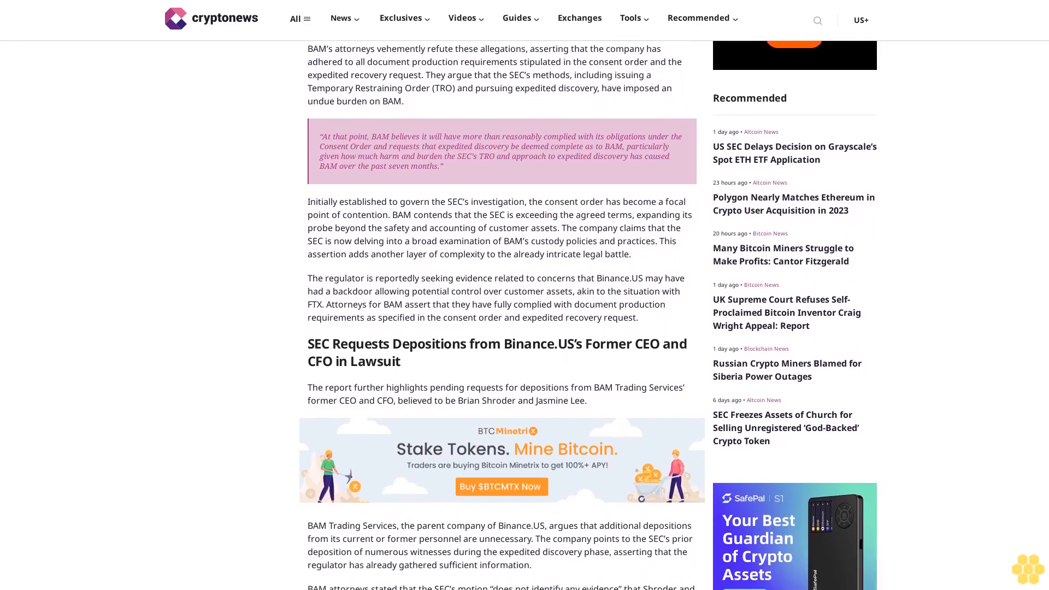
scroll(down, 3)
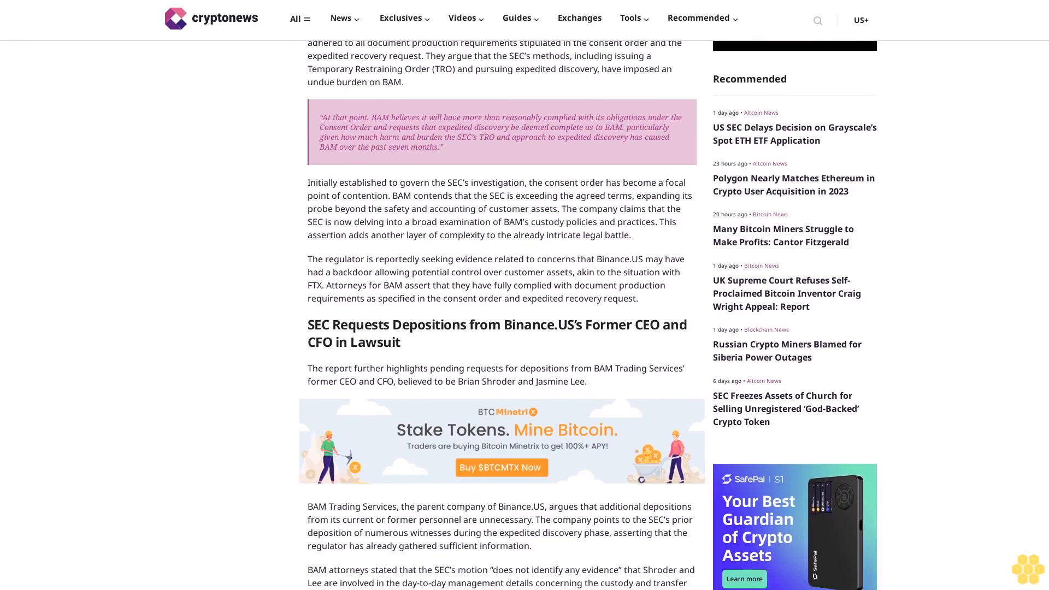
scroll(down, 3)
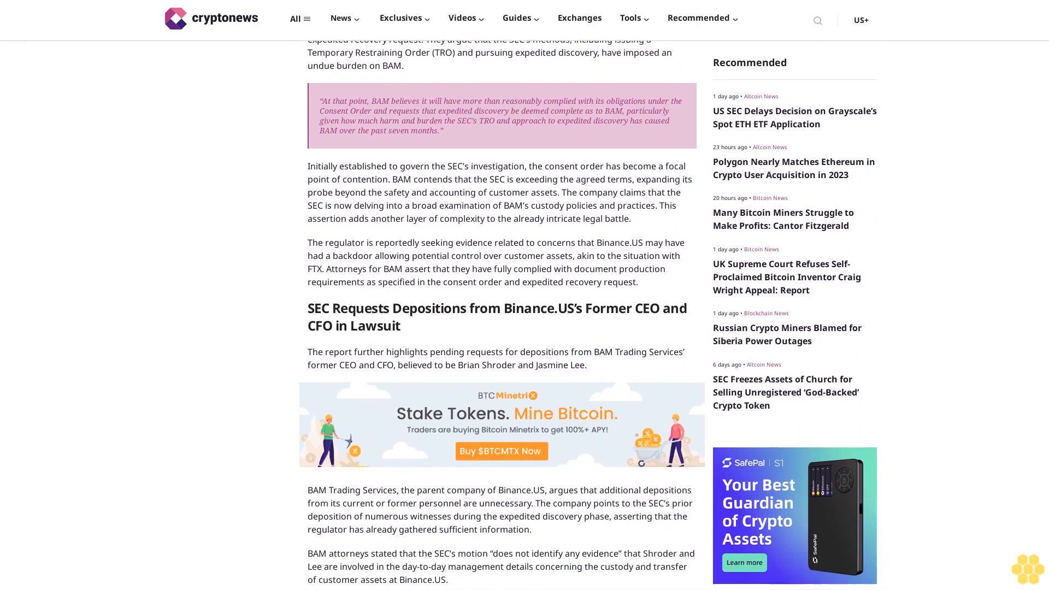
scroll(down, 3)
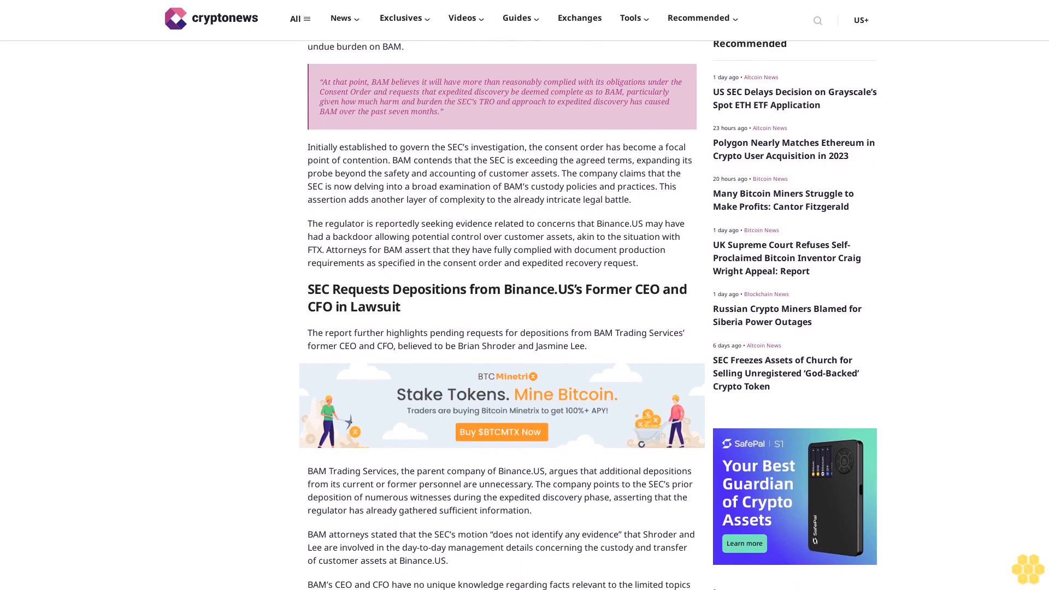
scroll(down, 3)
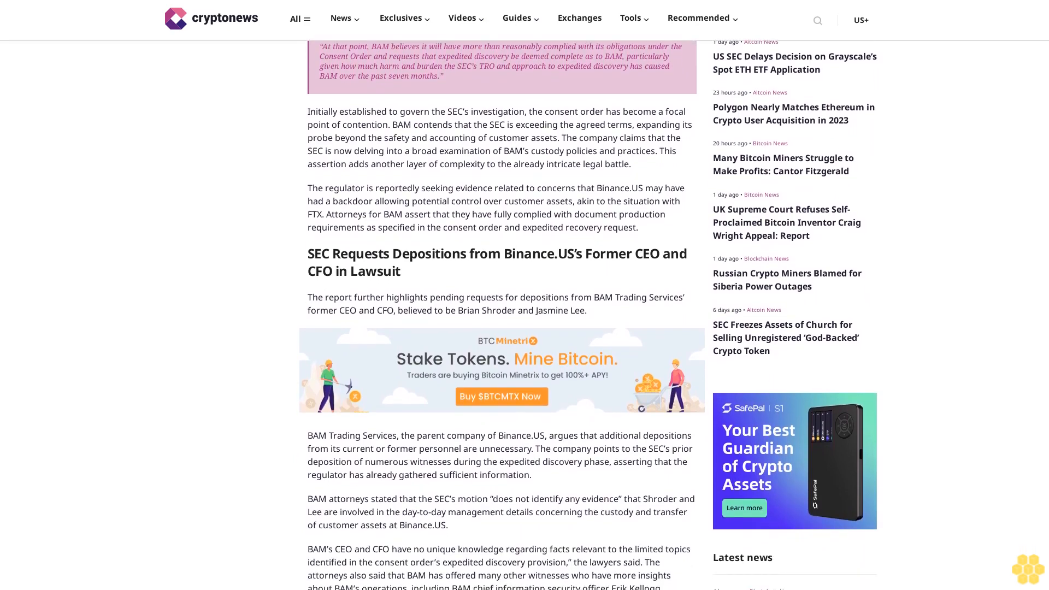
scroll(down, 3)
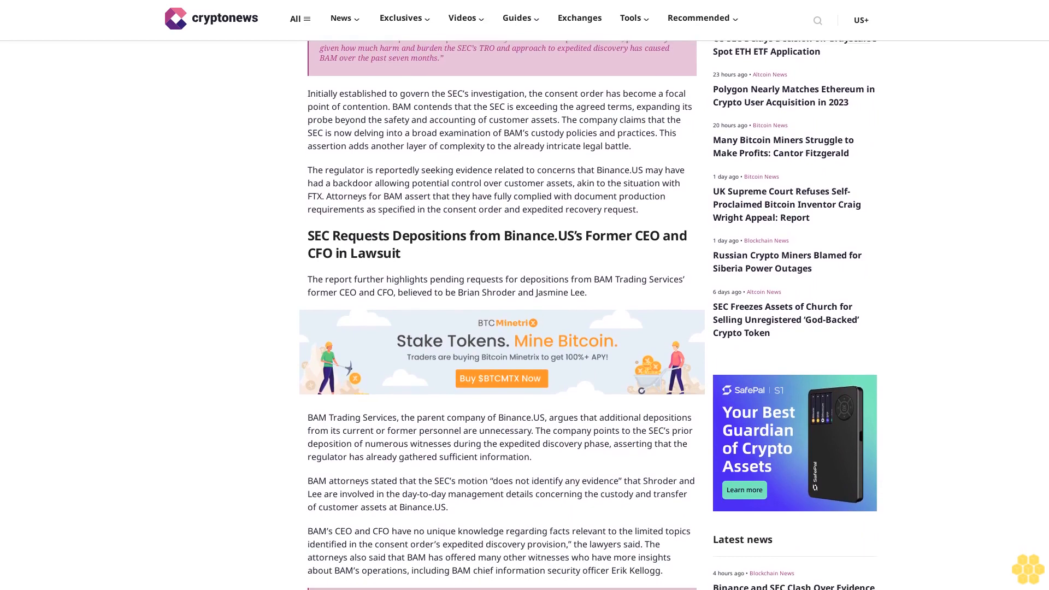
scroll(down, 3)
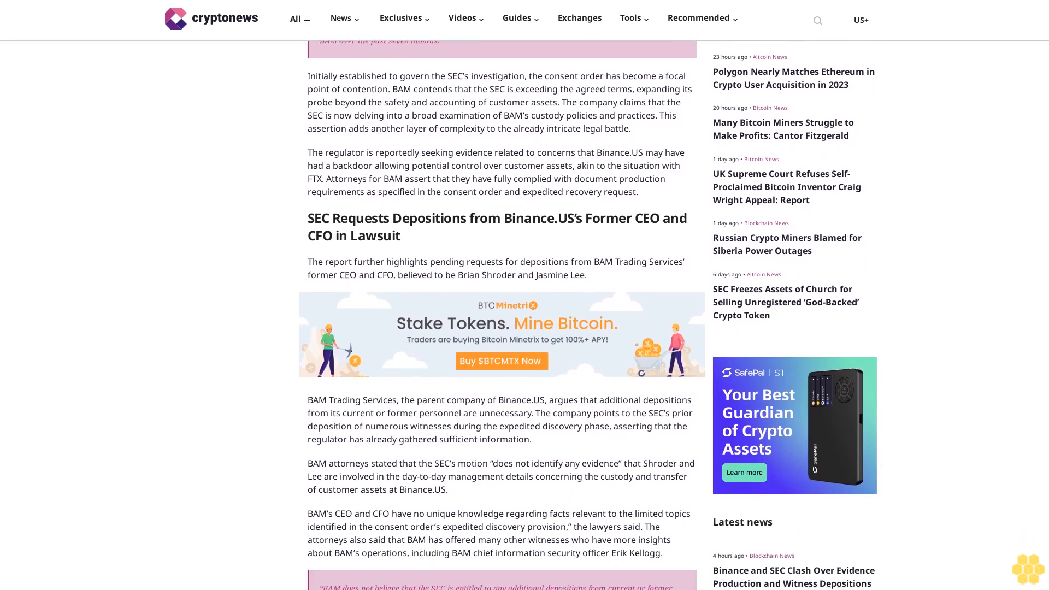
scroll(down, 3)
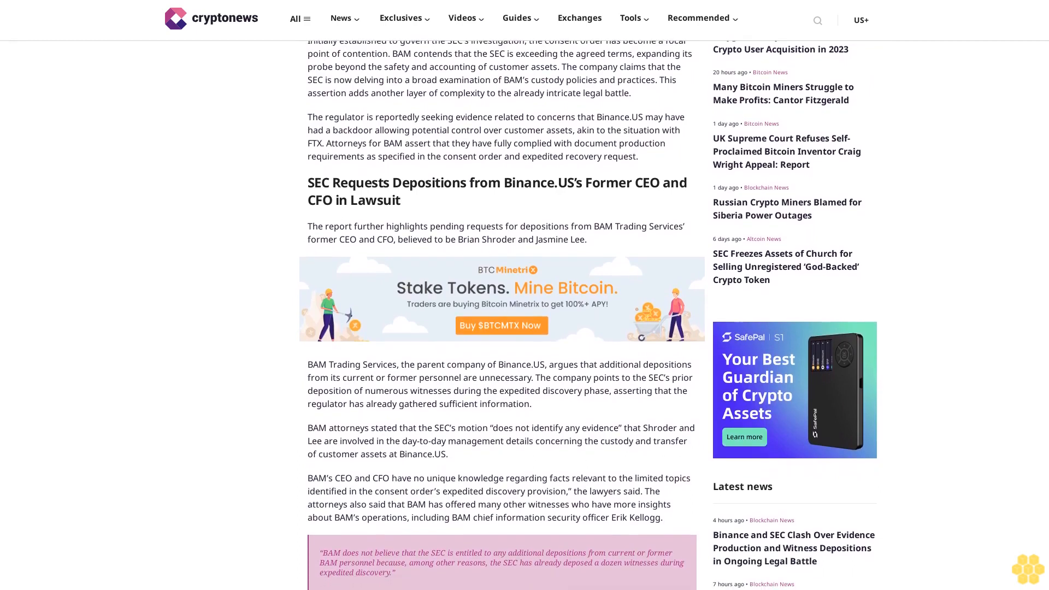
scroll(down, 3)
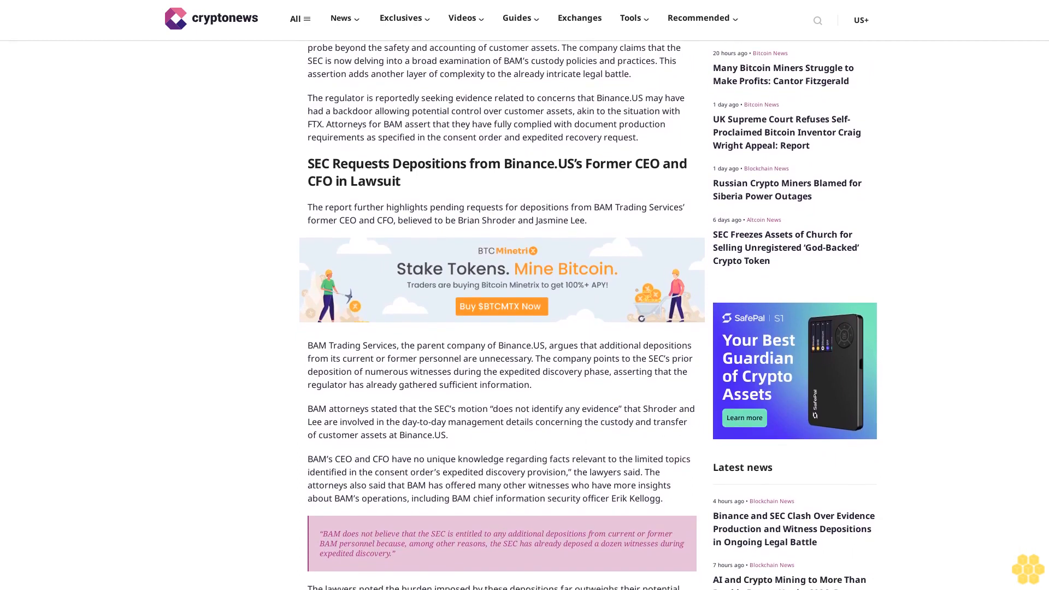
scroll(down, 3)
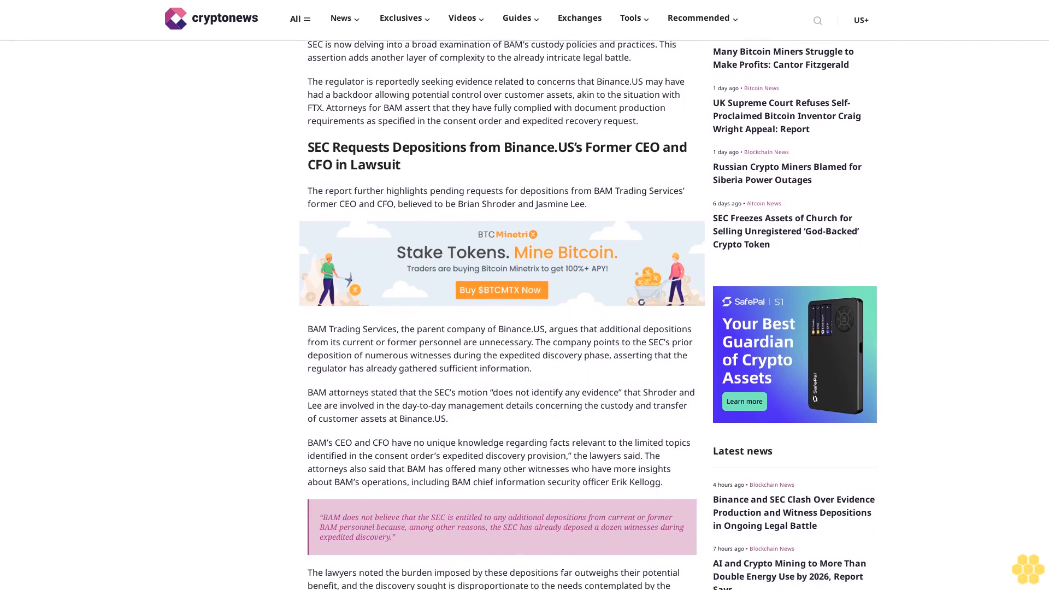
scroll(down, 3)
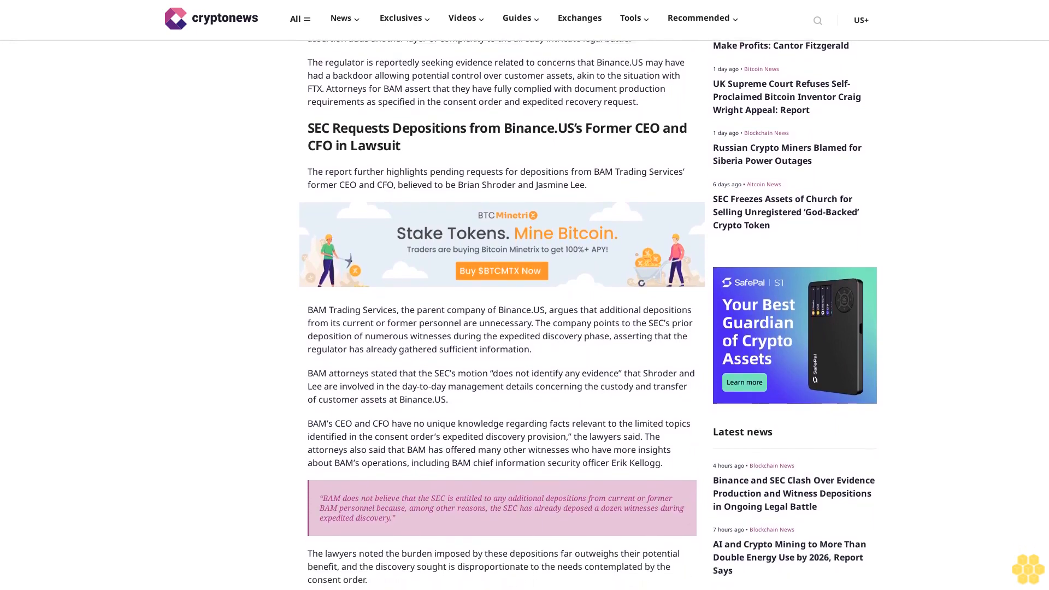
scroll(down, 3)
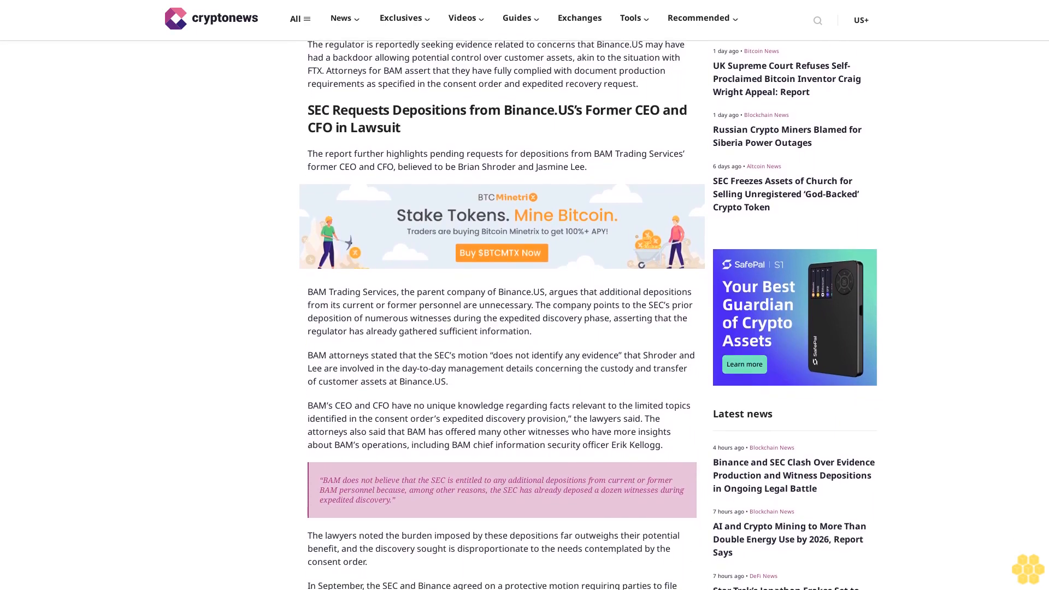
scroll(down, 3)
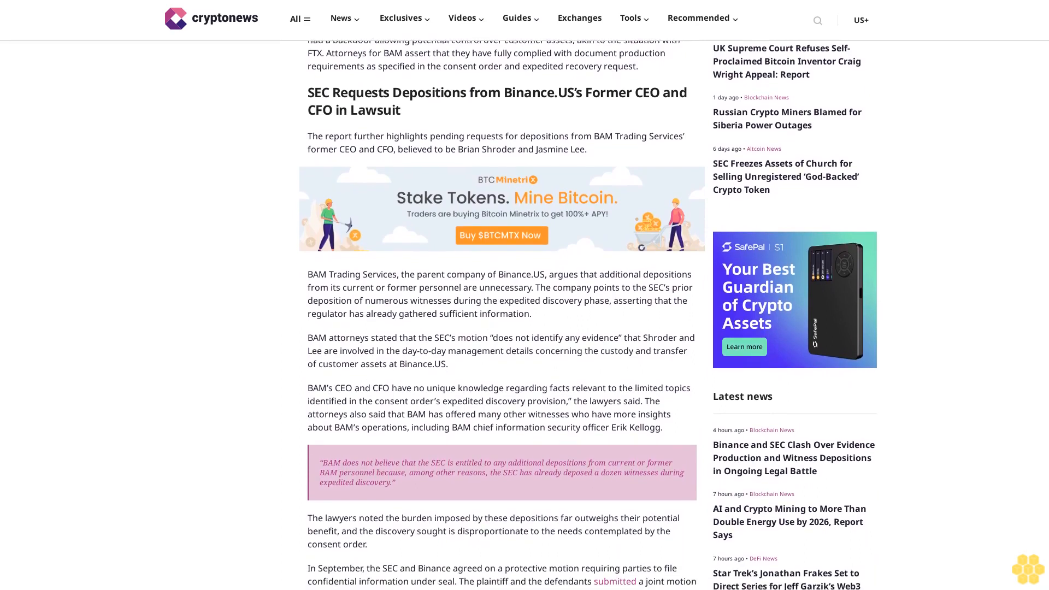
scroll(down, 3)
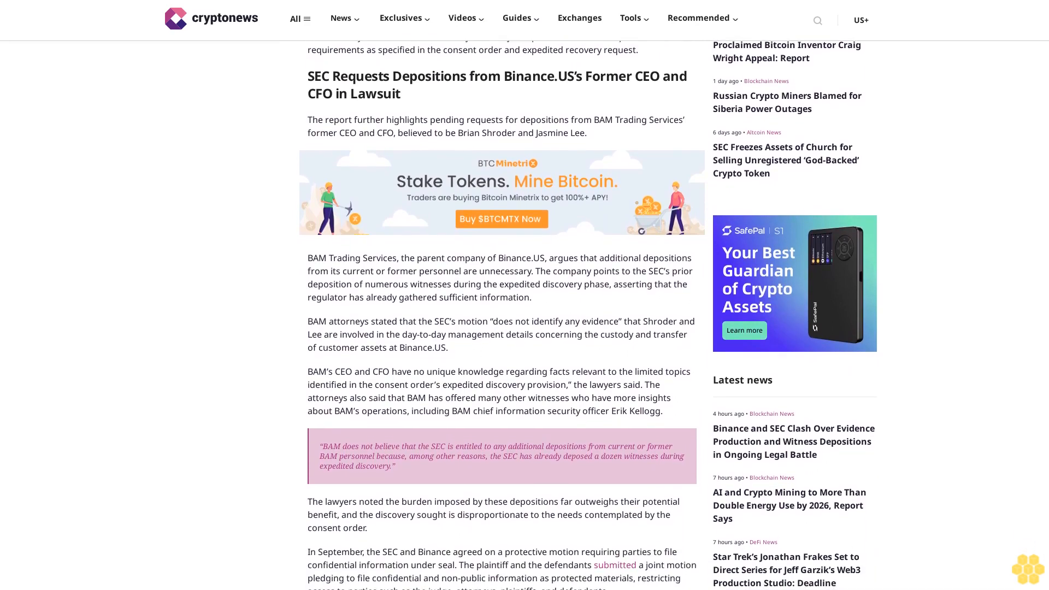
scroll(down, 3)
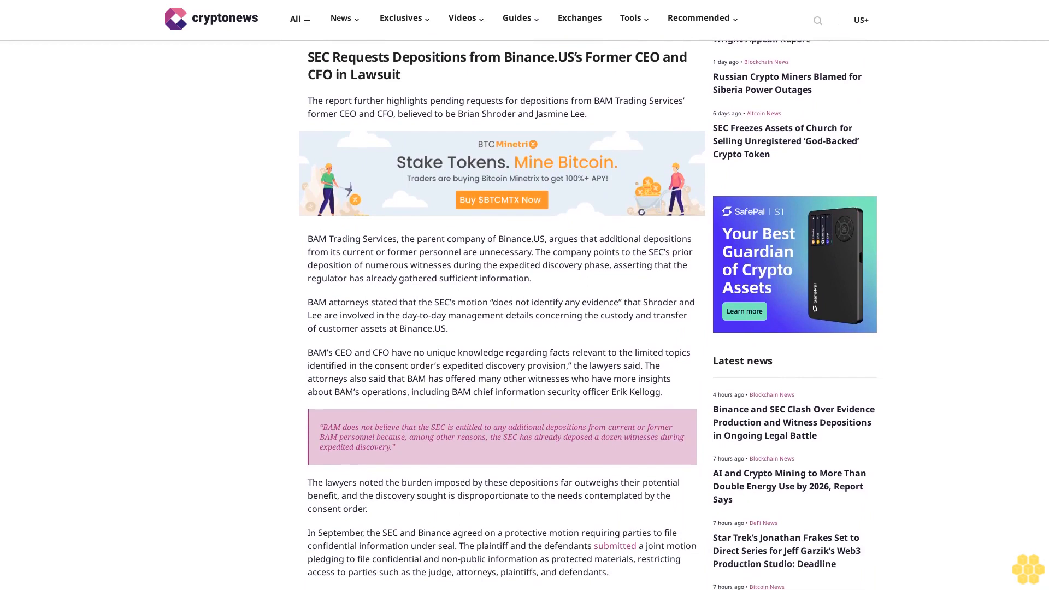
scroll(down, 3)
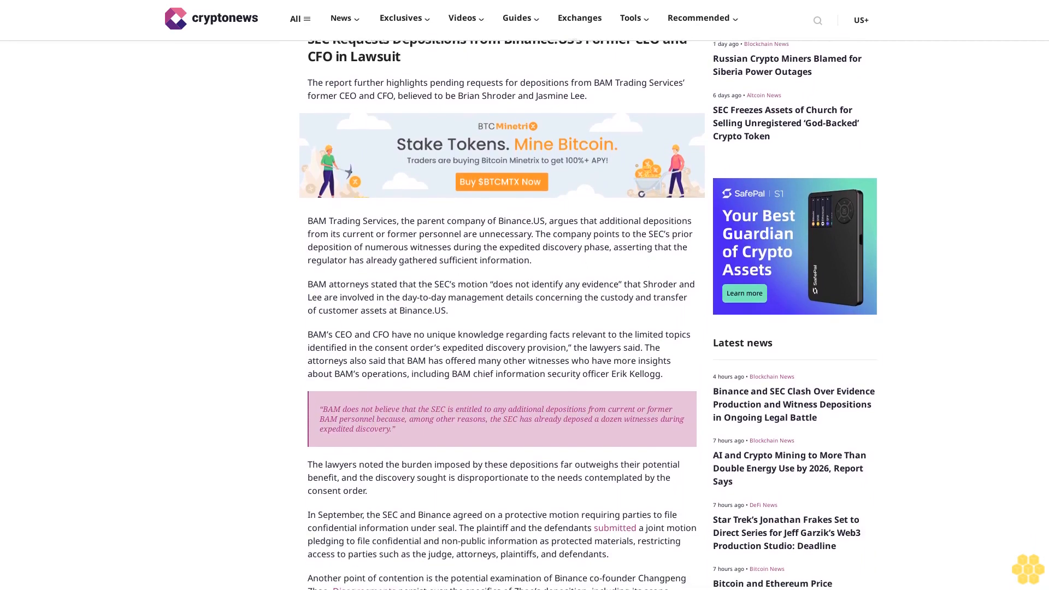
scroll(down, 3)
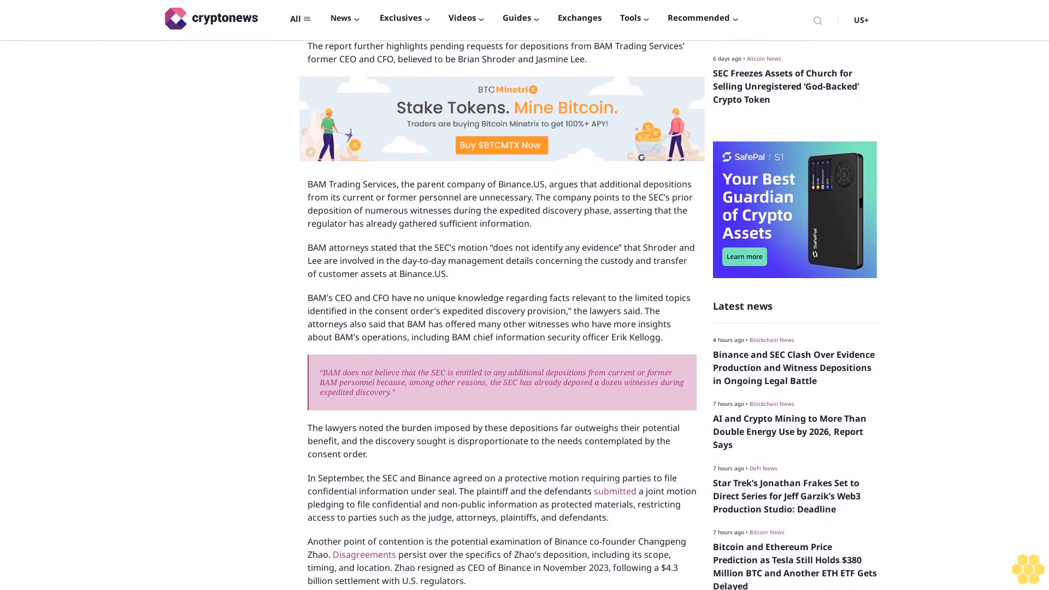
scroll(down, 3)
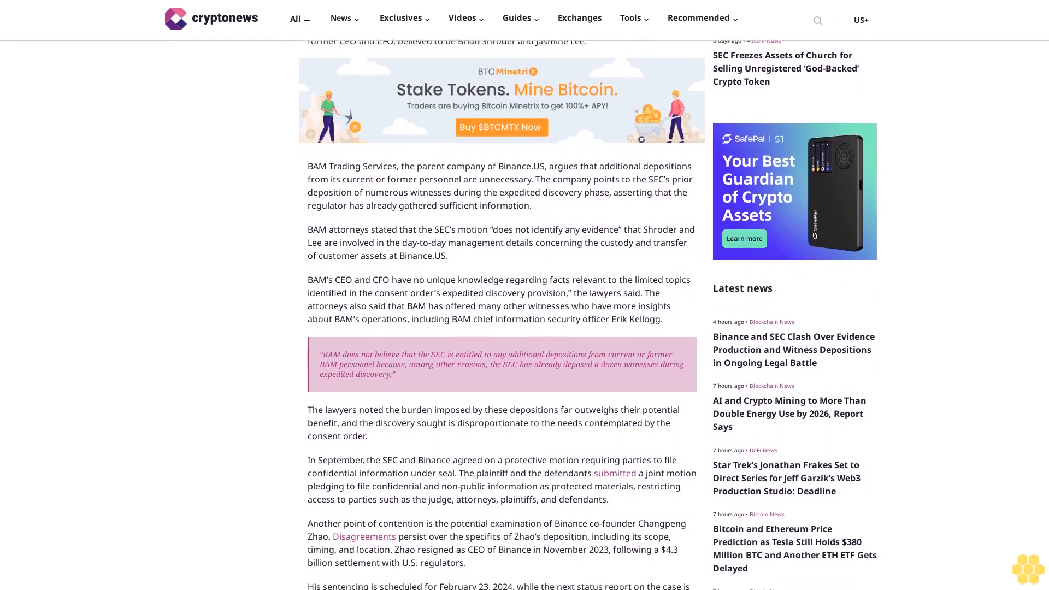
scroll(down, 3)
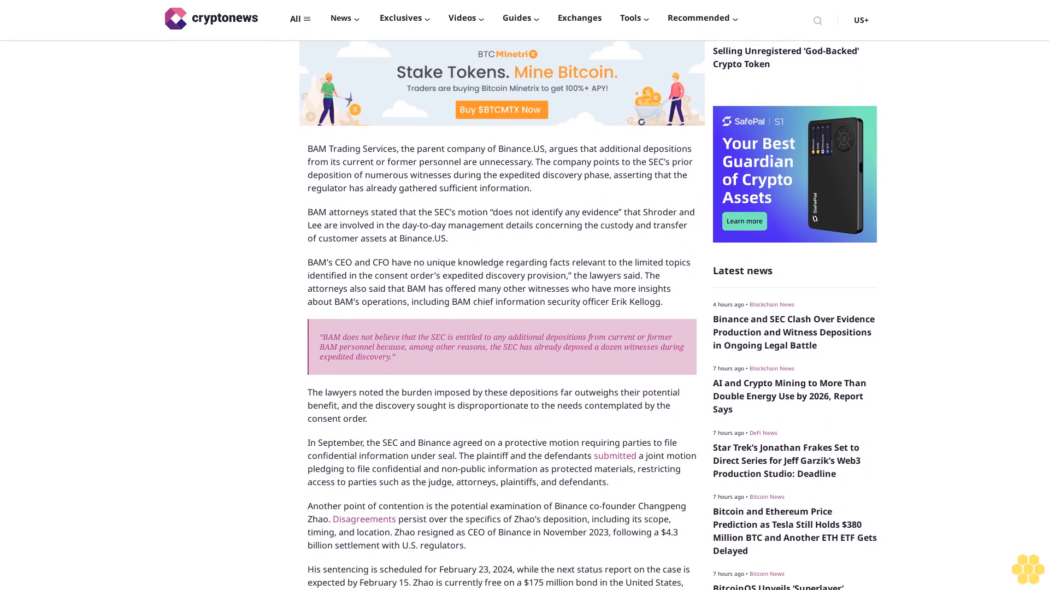
scroll(down, 3)
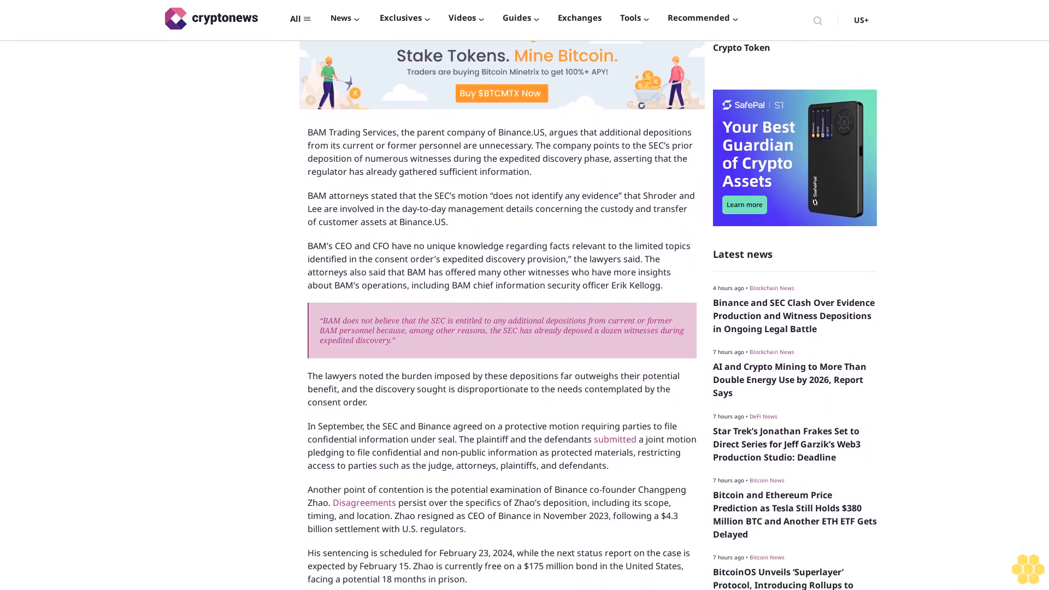
scroll(down, 3)
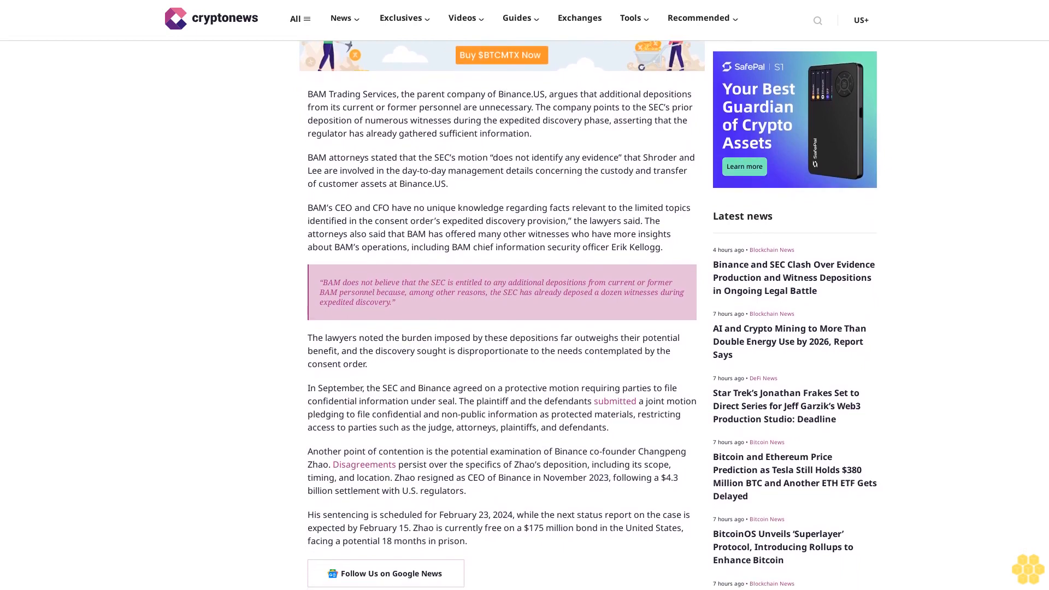
scroll(down, 3)
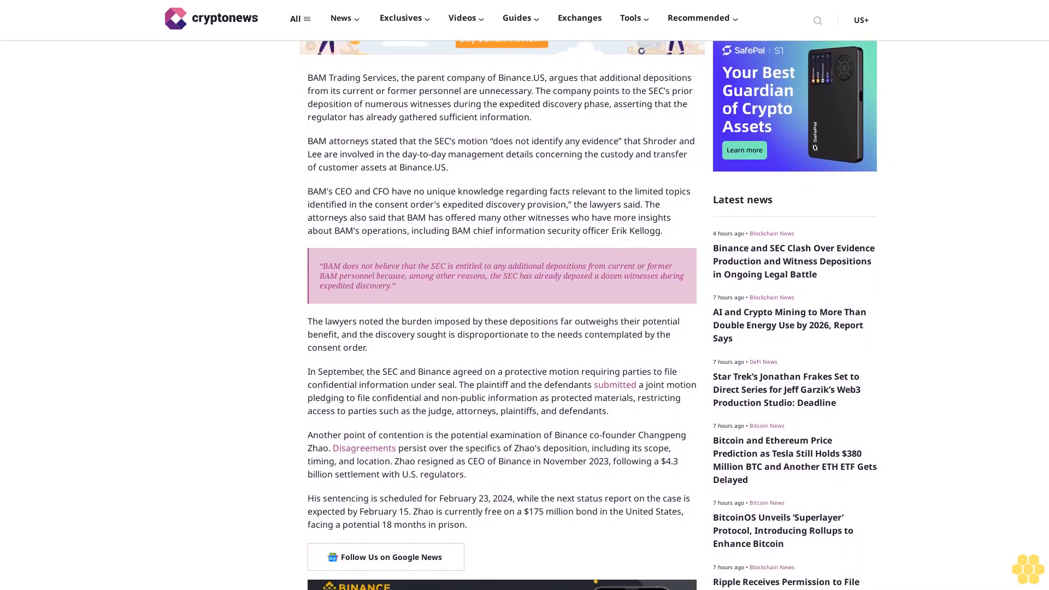
scroll(down, 3)
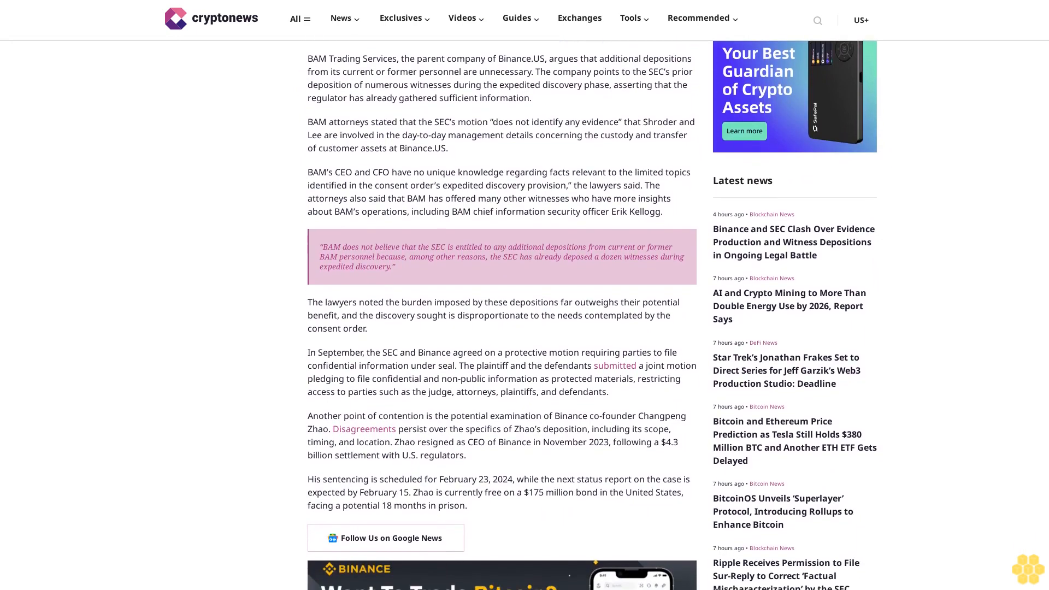
scroll(down, 3)
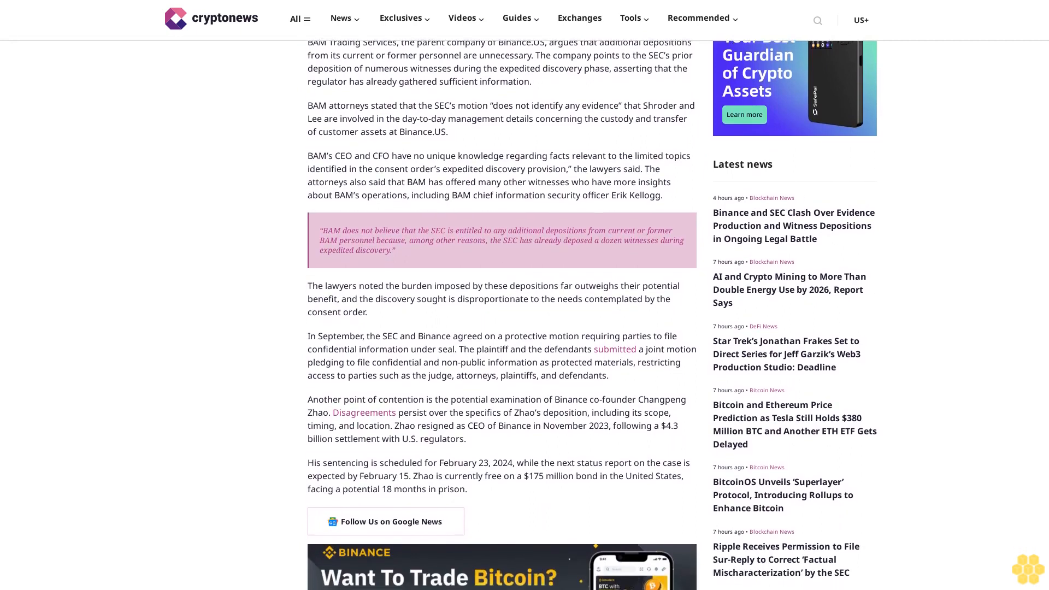
scroll(down, 3)
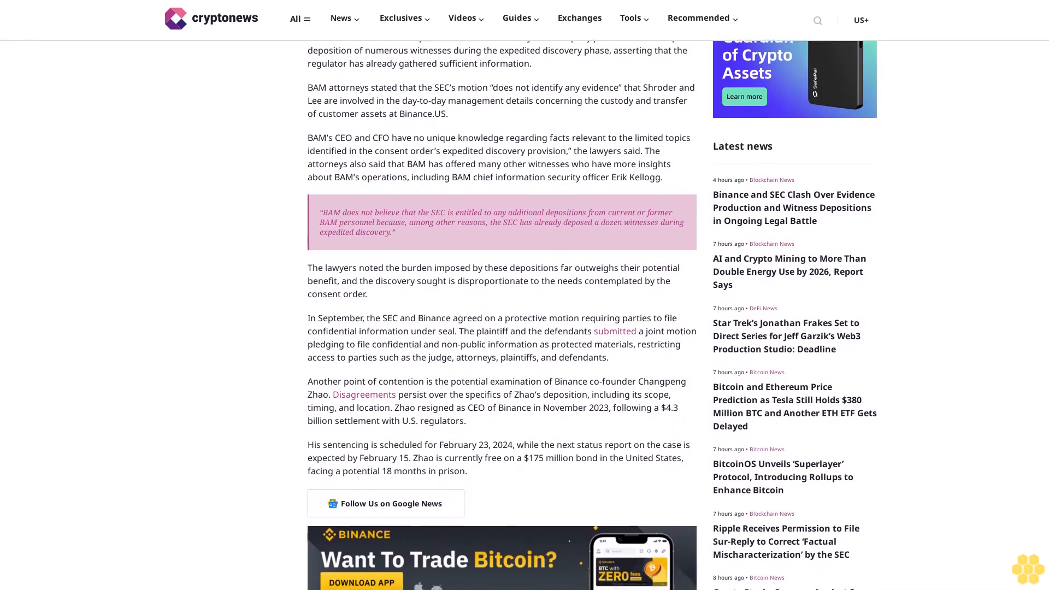
scroll(down, 3)
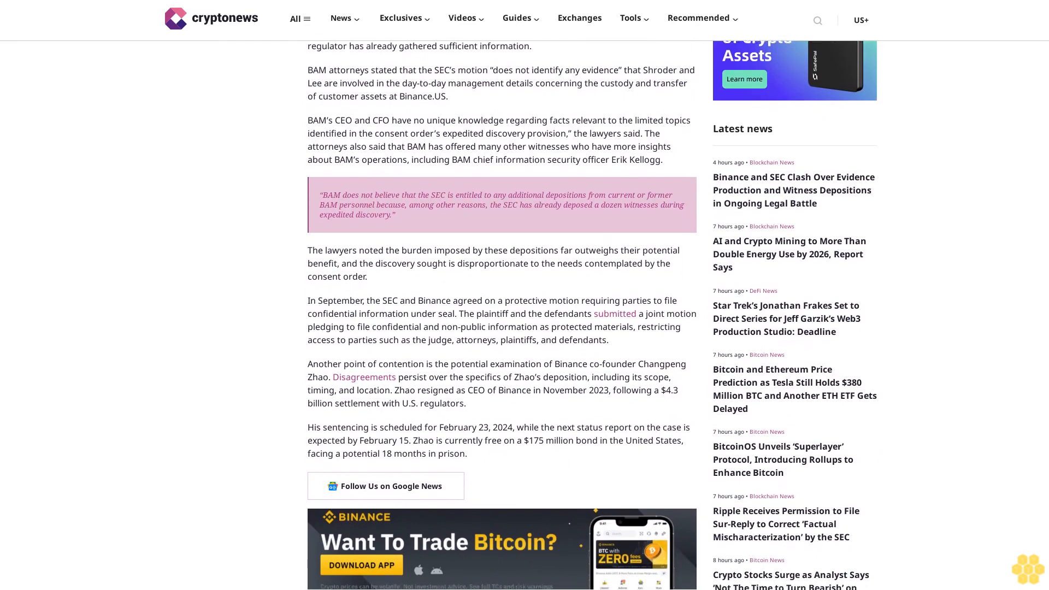
scroll(down, 3)
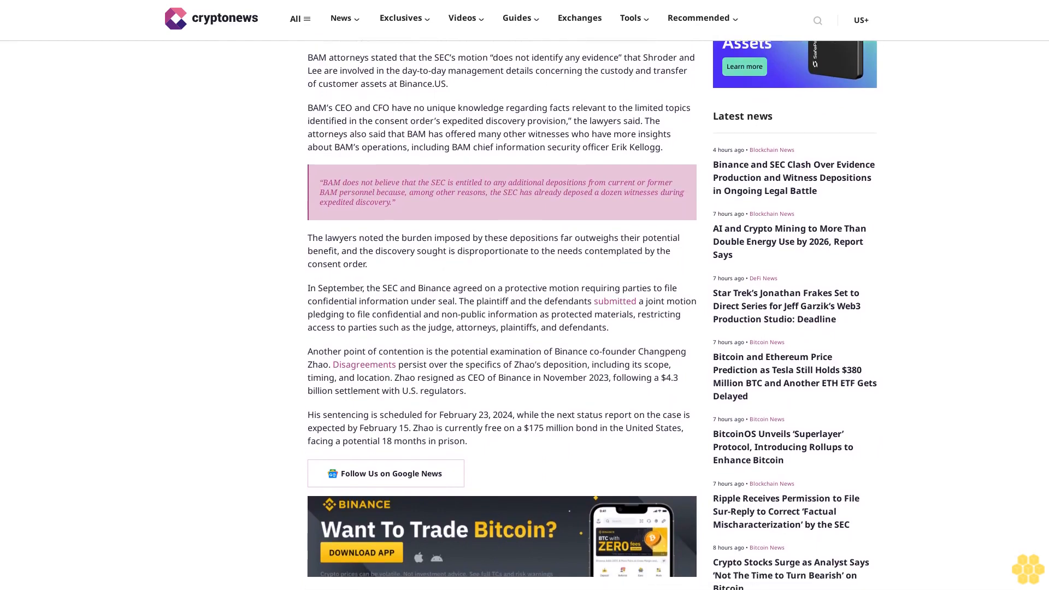